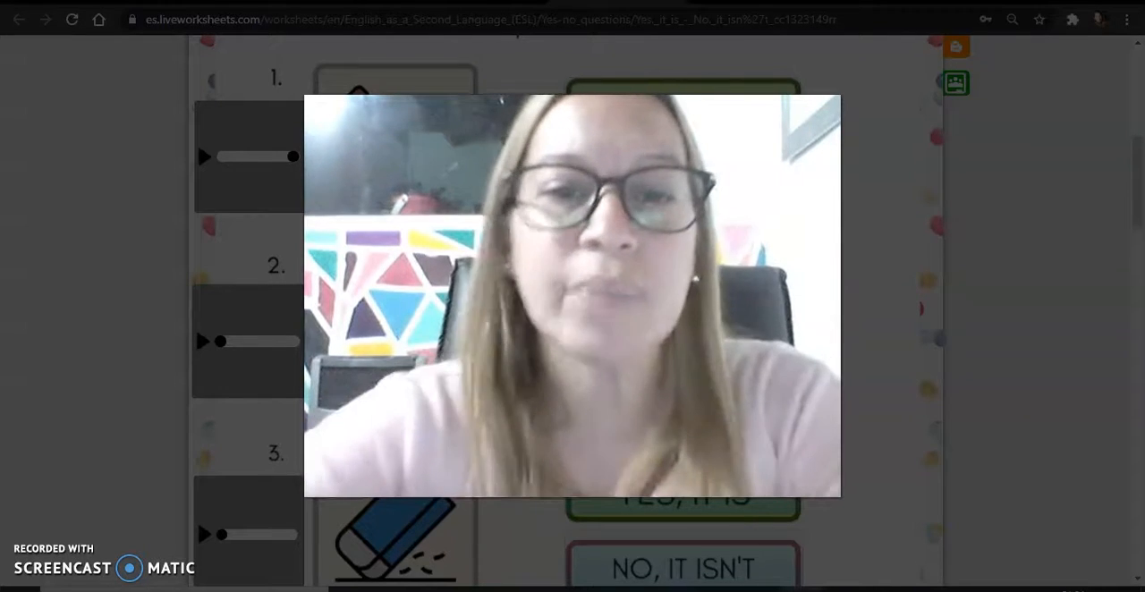
# Step: Answer question 1, the pencil, with 'No, it isn't'
pyautogui.moveTo(571, 295); pyautogui.dragTo(699, 268)
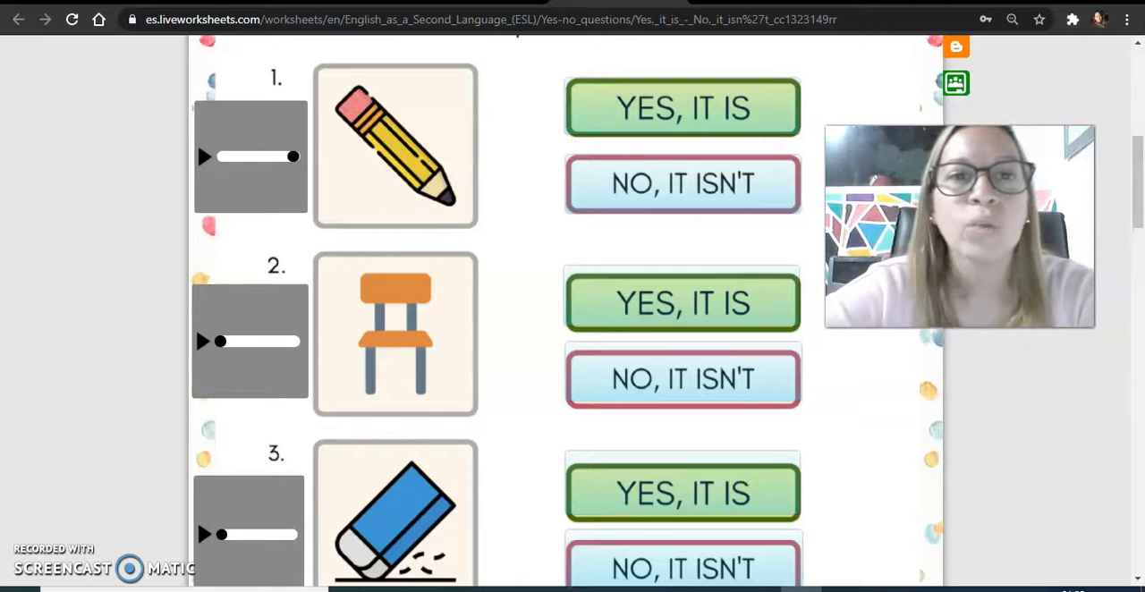
pyautogui.moveTo(1106, 147)
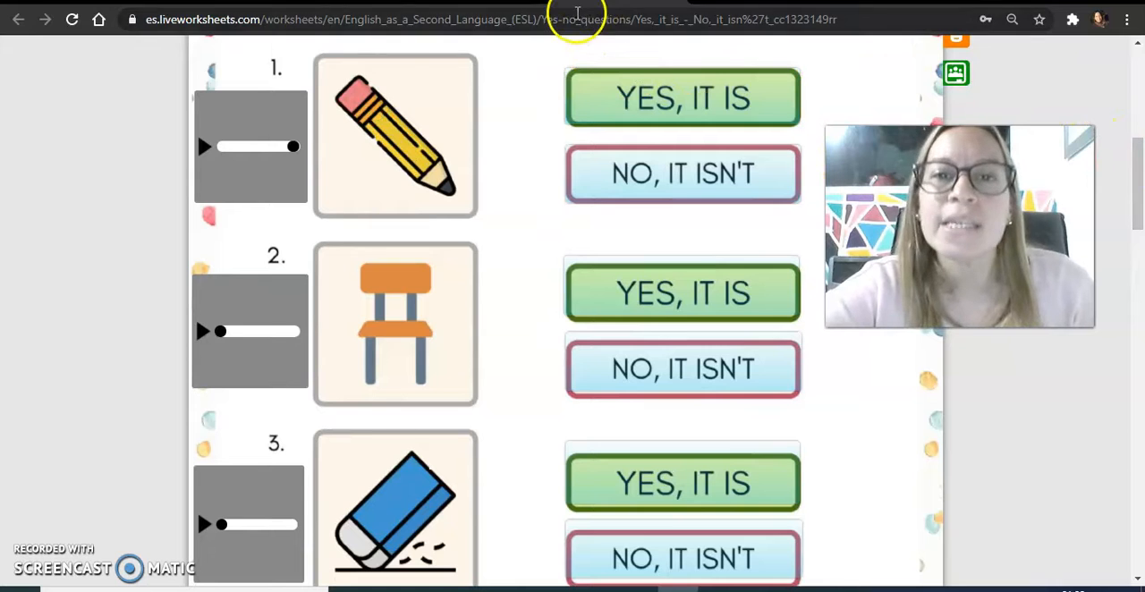
pyautogui.moveTo(121, 270)
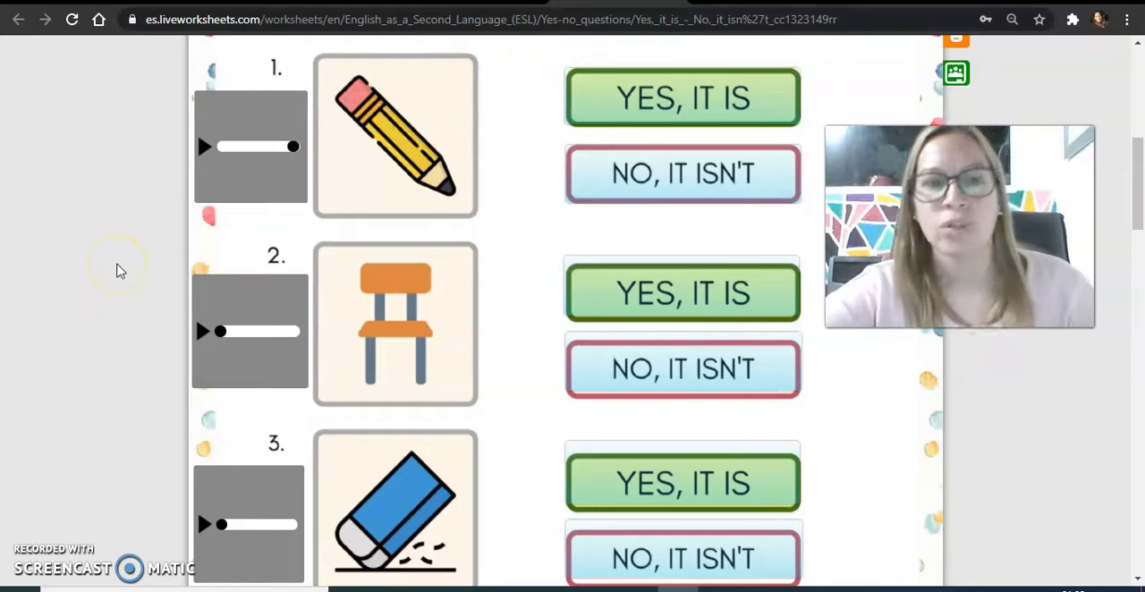
pyautogui.moveTo(206, 147)
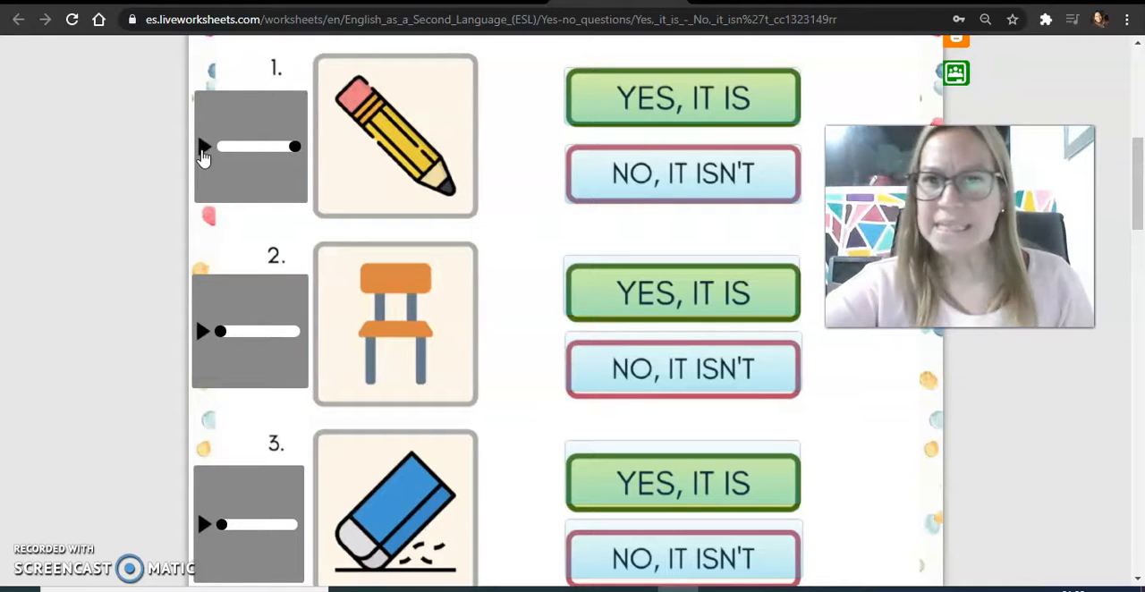
pyautogui.moveTo(413, 109)
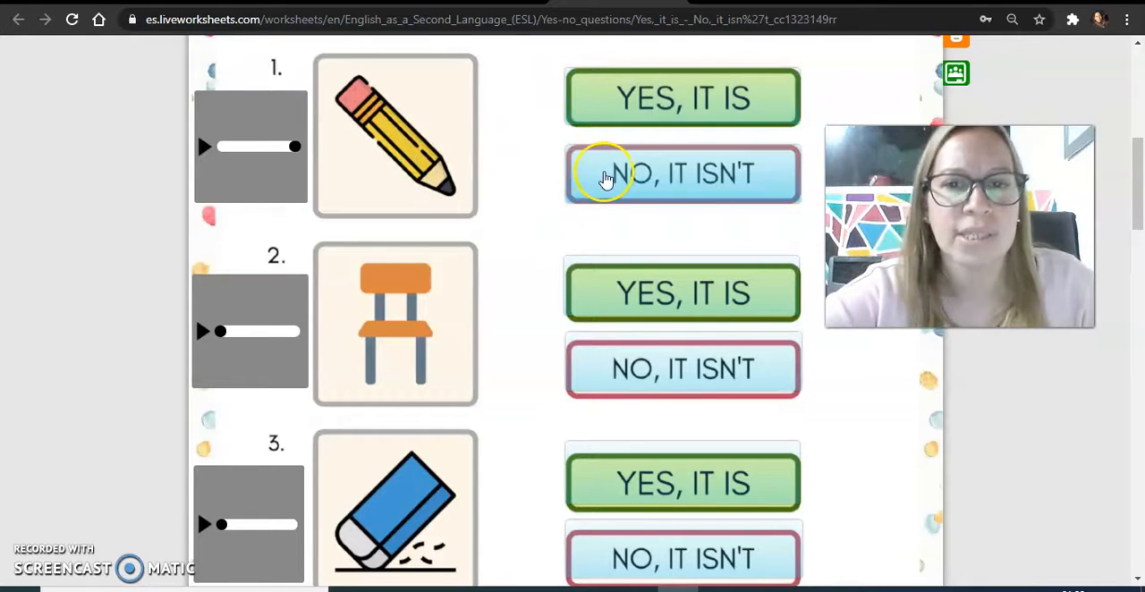
pyautogui.click(683, 173)
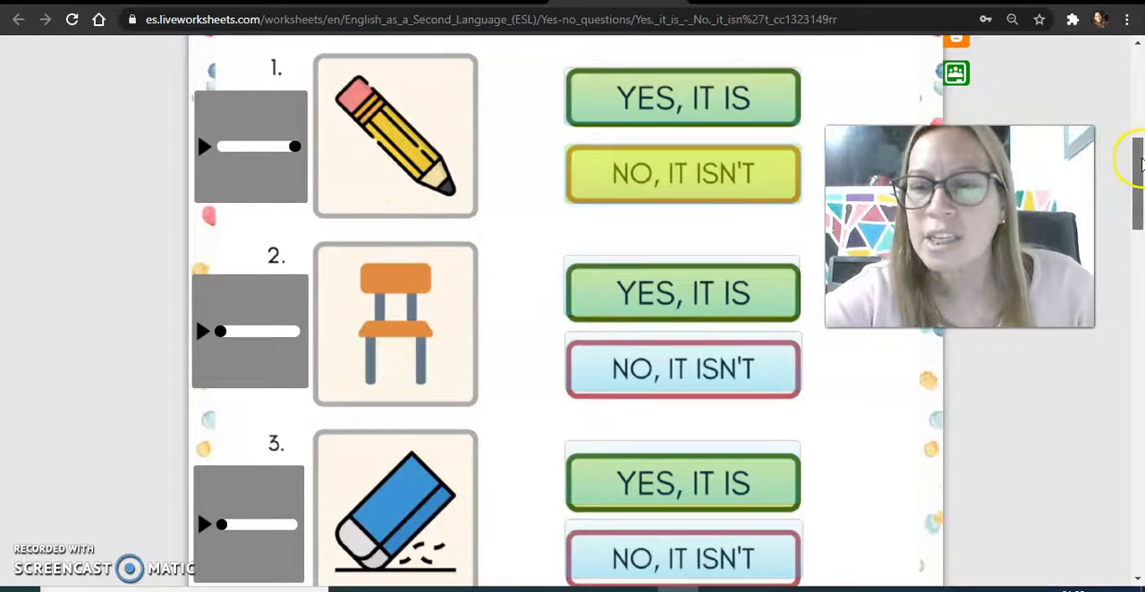
pyautogui.scroll(-3)
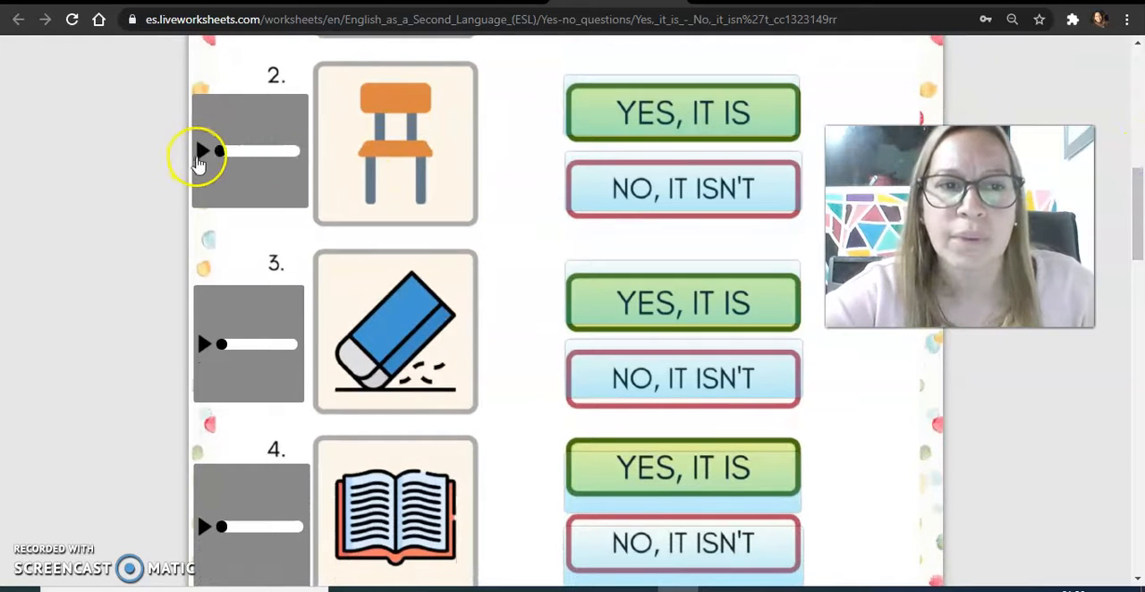
# Step: Listen to question 2 and answer the chair with 'Yes, it is'
pyautogui.click(204, 151)
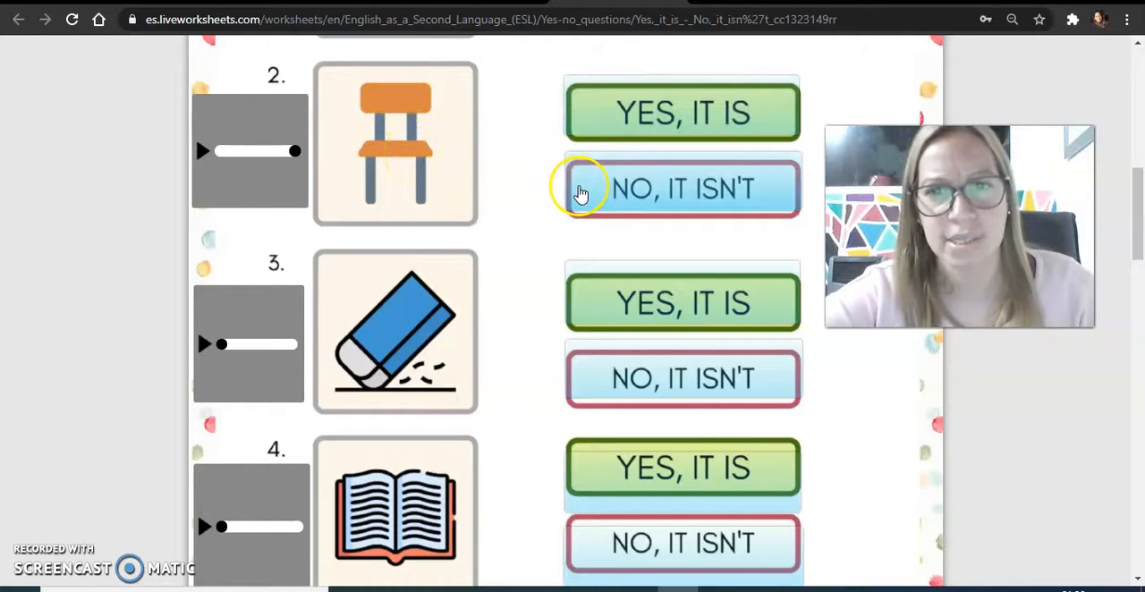
pyautogui.click(682, 112)
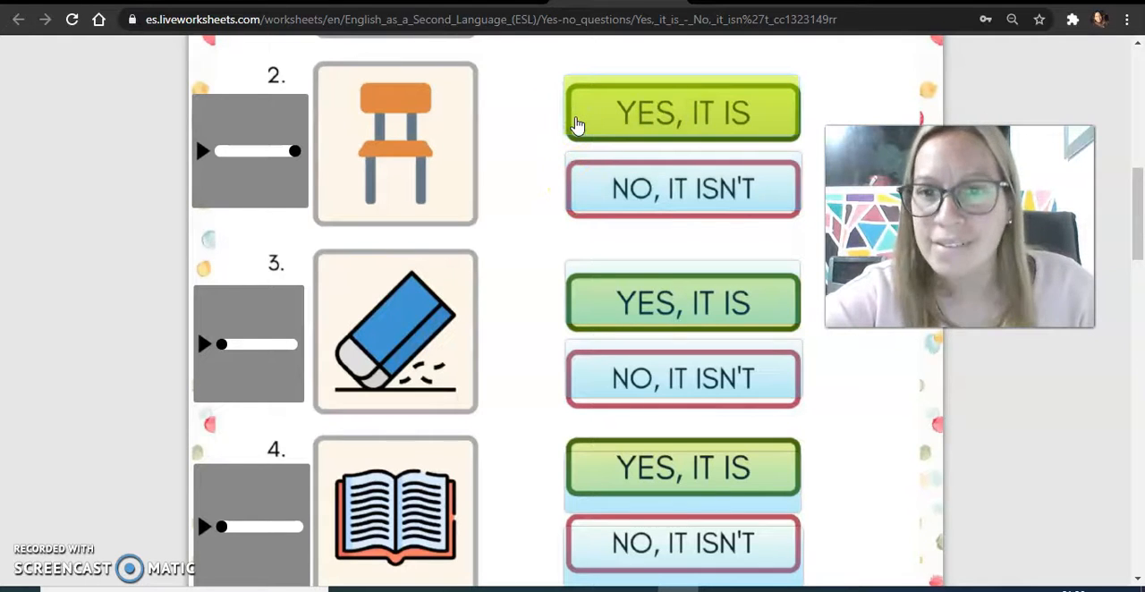
pyautogui.moveTo(347, 324)
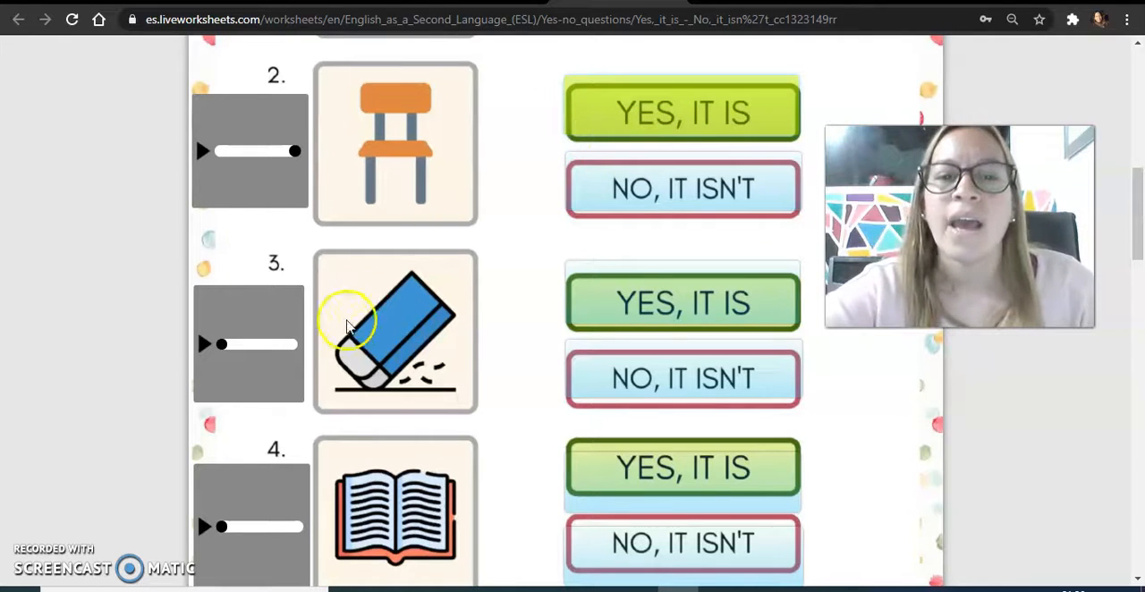
pyautogui.scroll(-3)
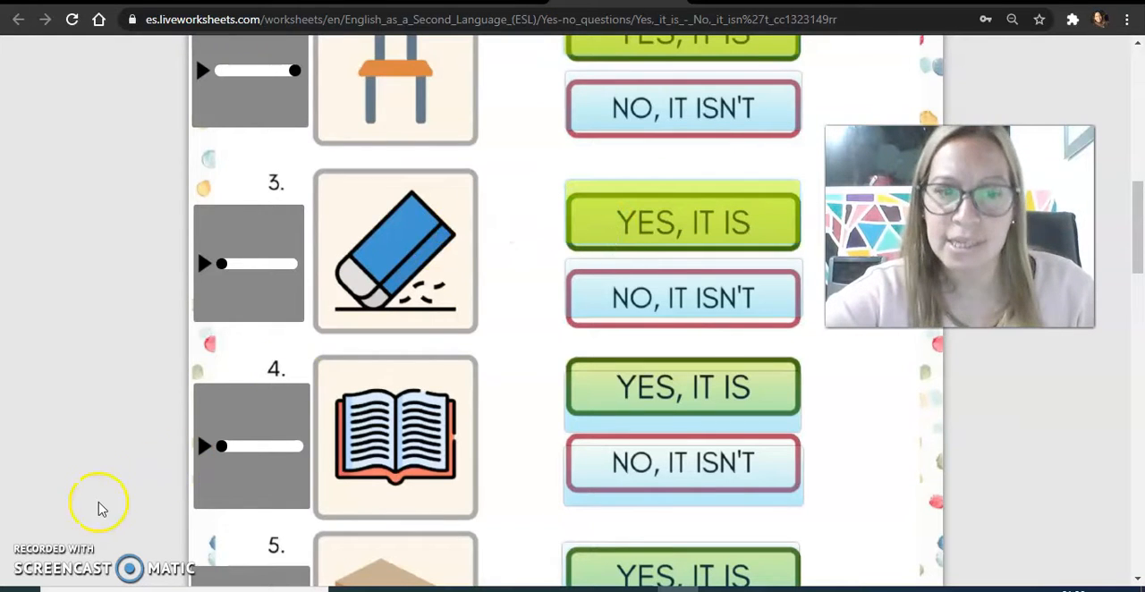
# Step: Listen to question 4 and answer the book with 'No, it isn't'
pyautogui.click(204, 447)
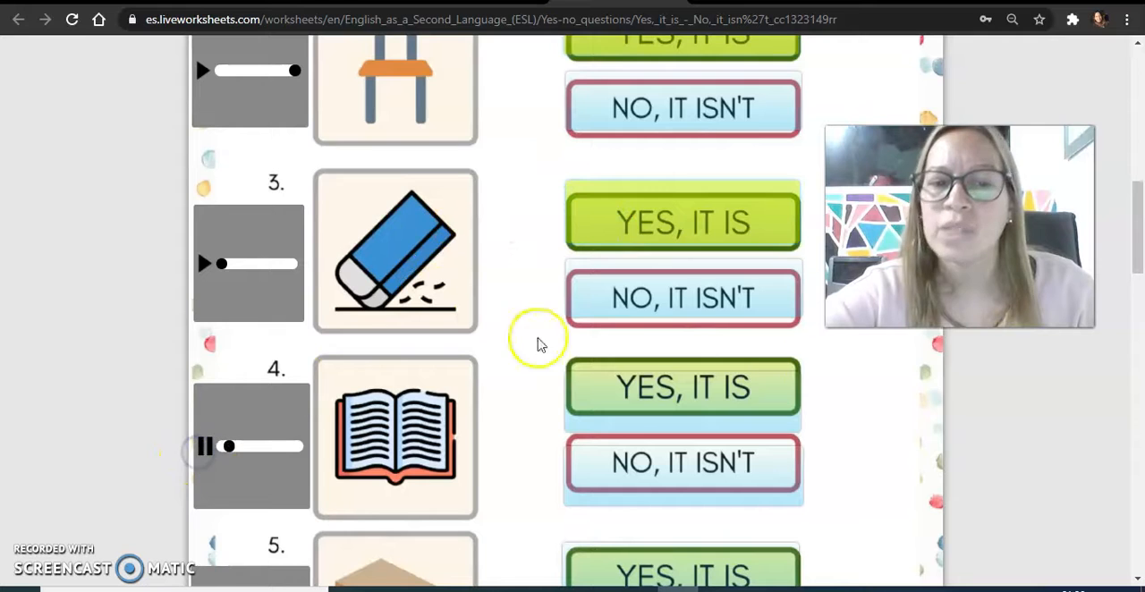
pyautogui.scroll(-3)
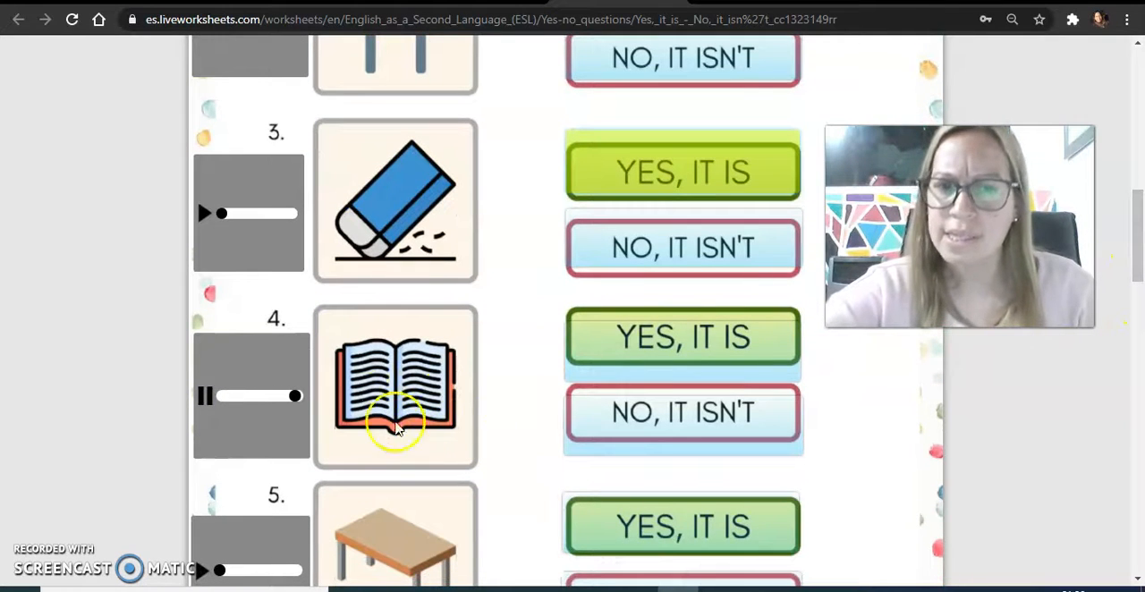
pyautogui.click(204, 395)
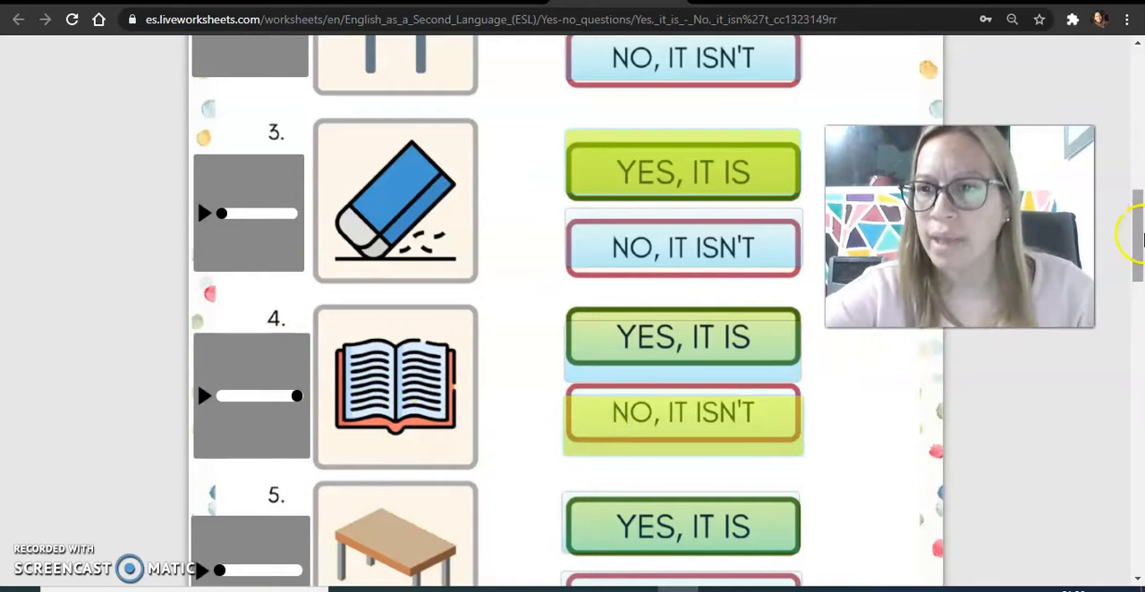
pyautogui.scroll(-3)
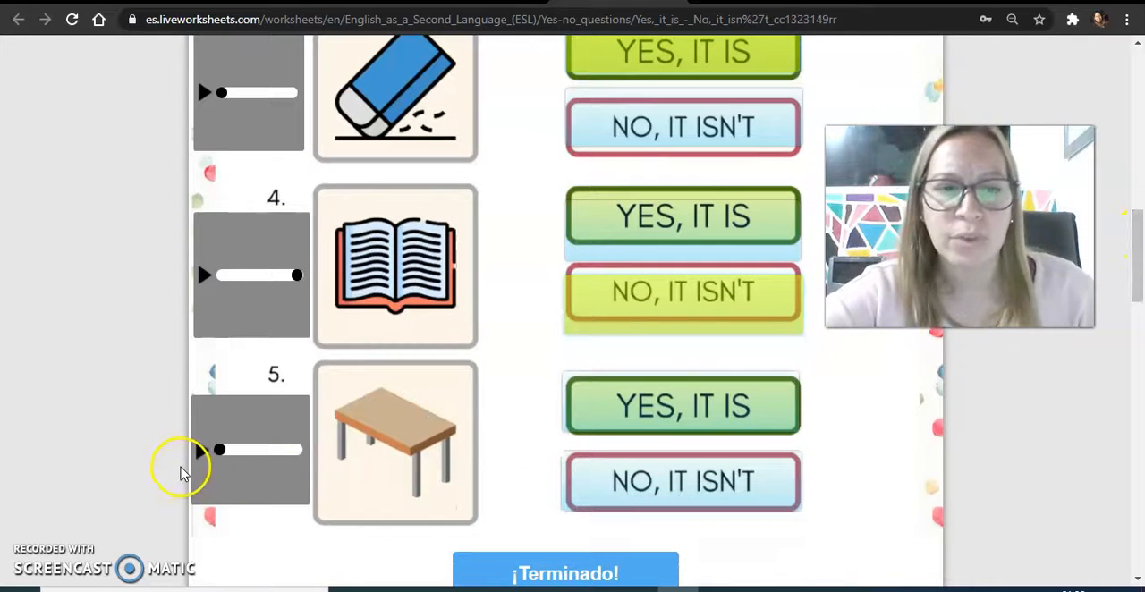
# Step: Answer question 5, the table, with 'Yes, it is' and switch to the Word worksheet
pyautogui.click(204, 449)
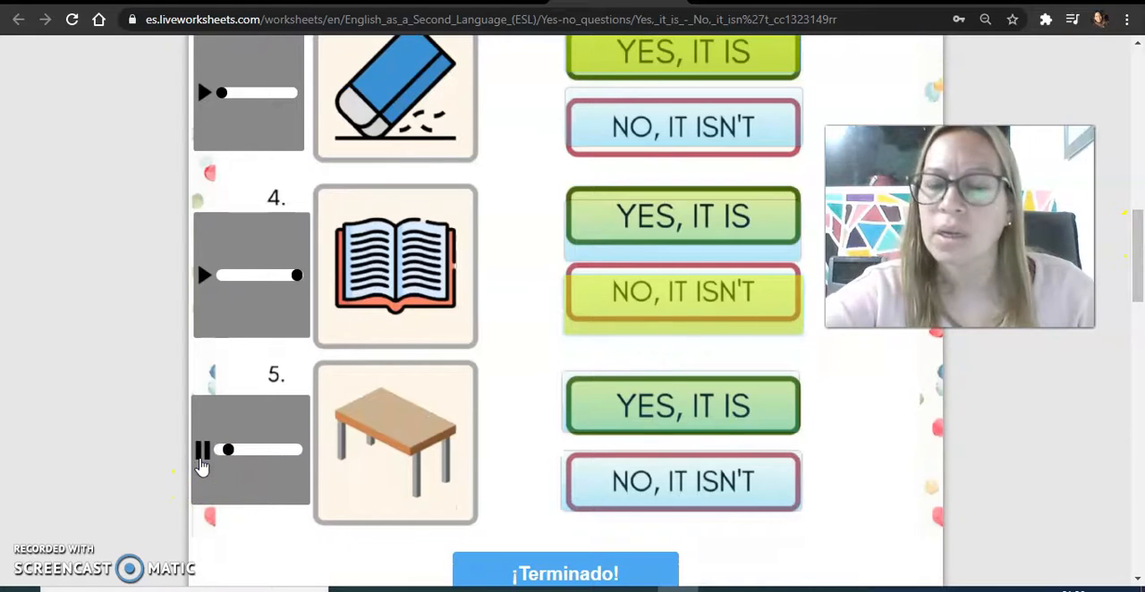
pyautogui.click(200, 449)
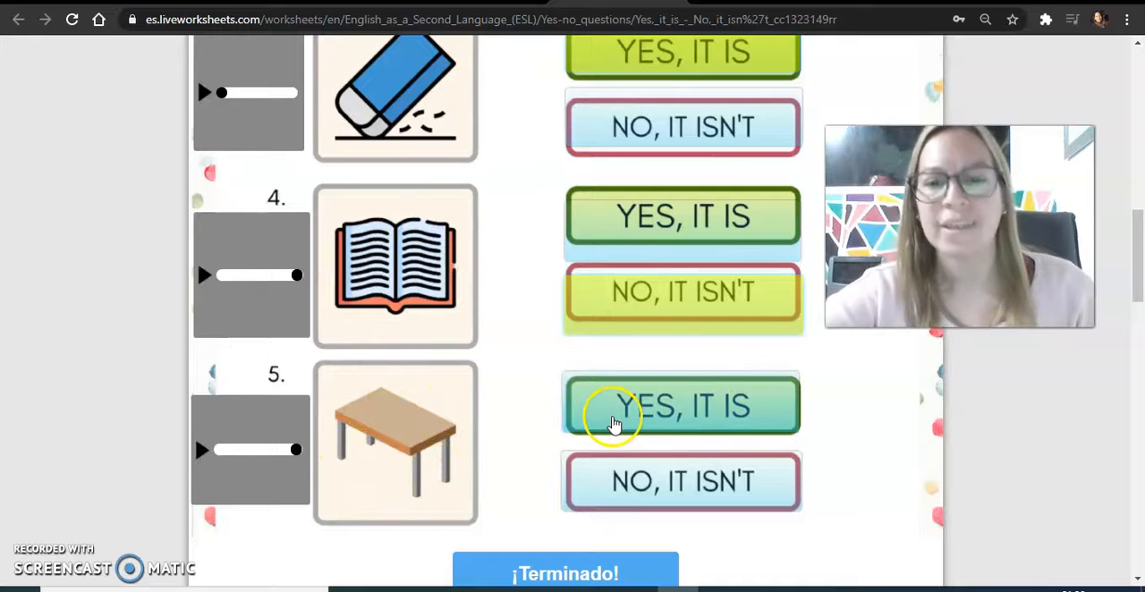
pyautogui.click(681, 404)
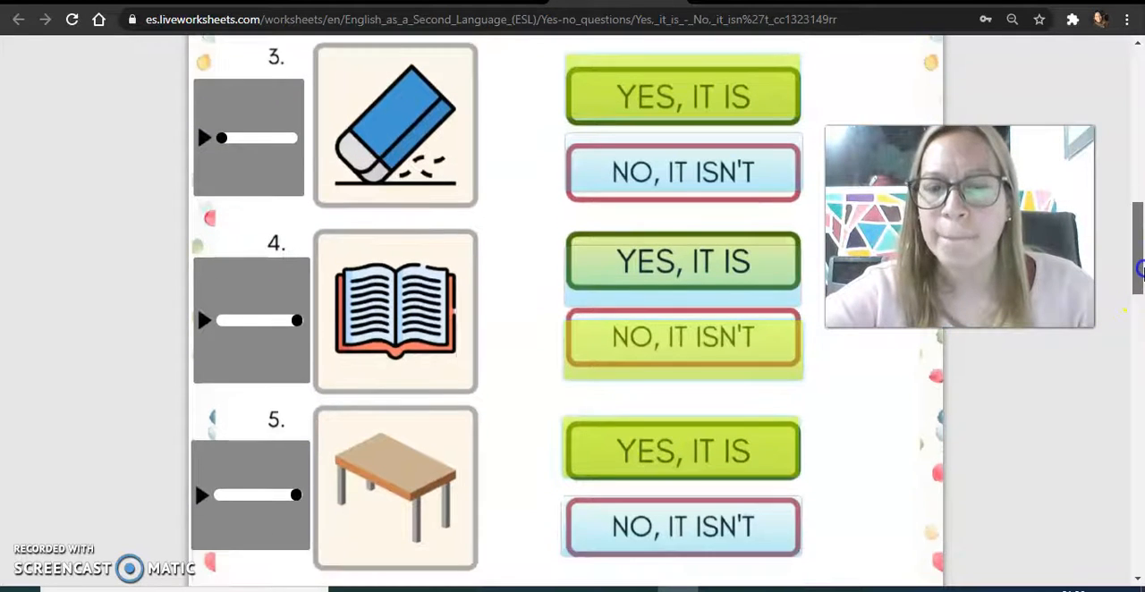
pyautogui.scroll(3)
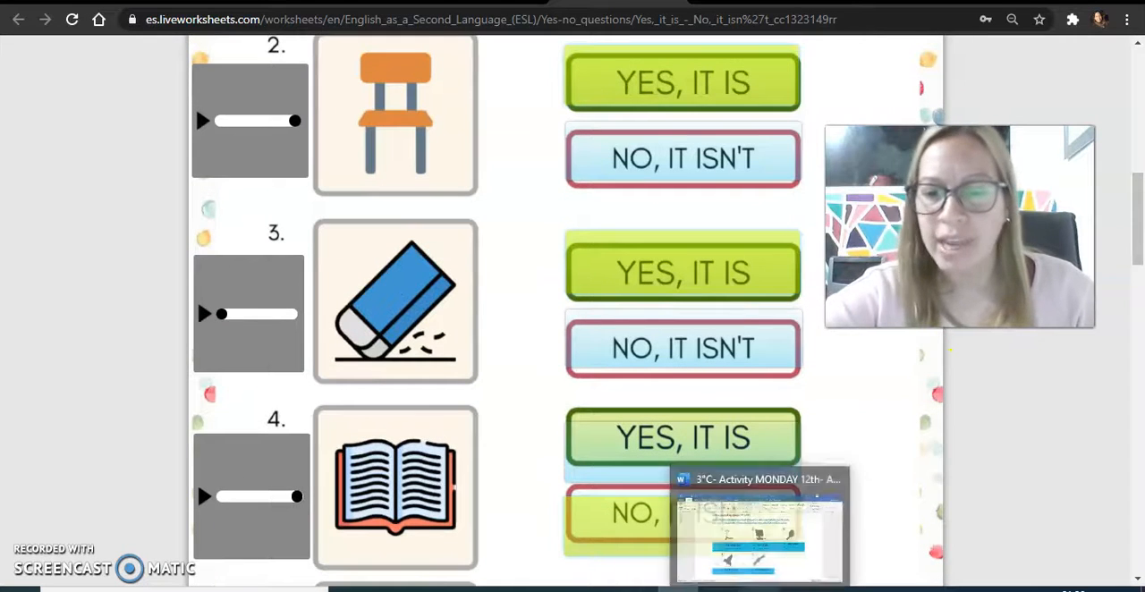
pyautogui.click(754, 533)
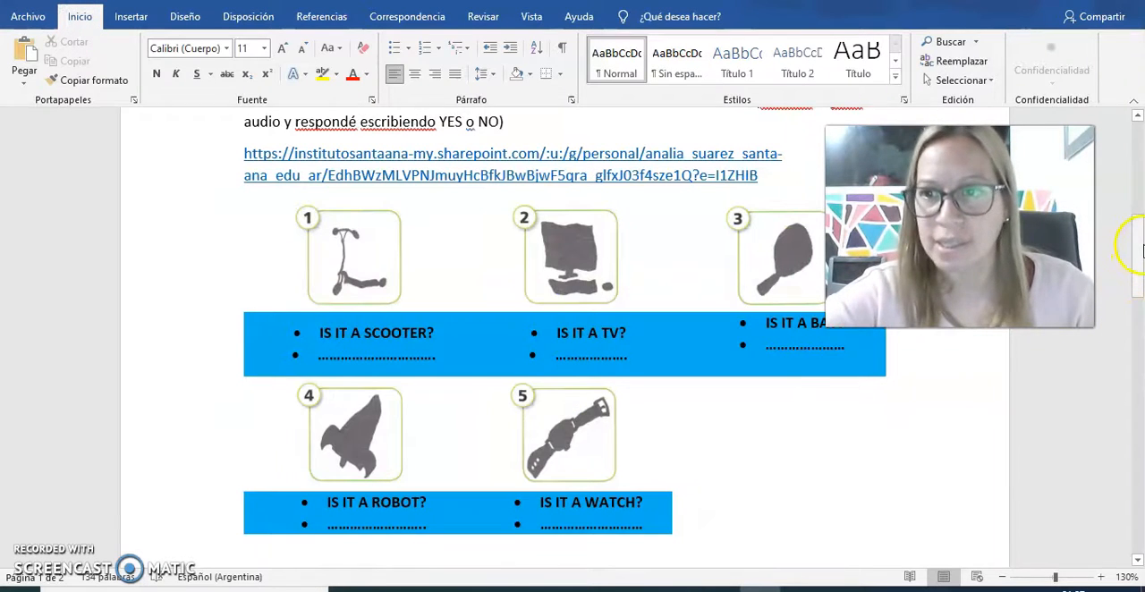
pyautogui.scroll(3)
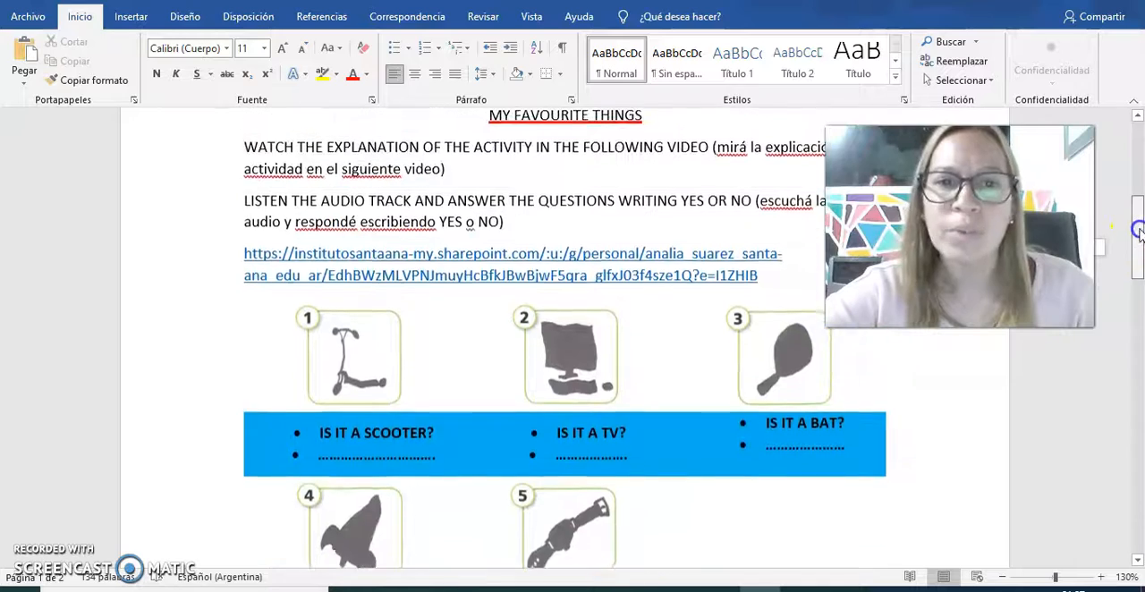
pyautogui.scroll(3)
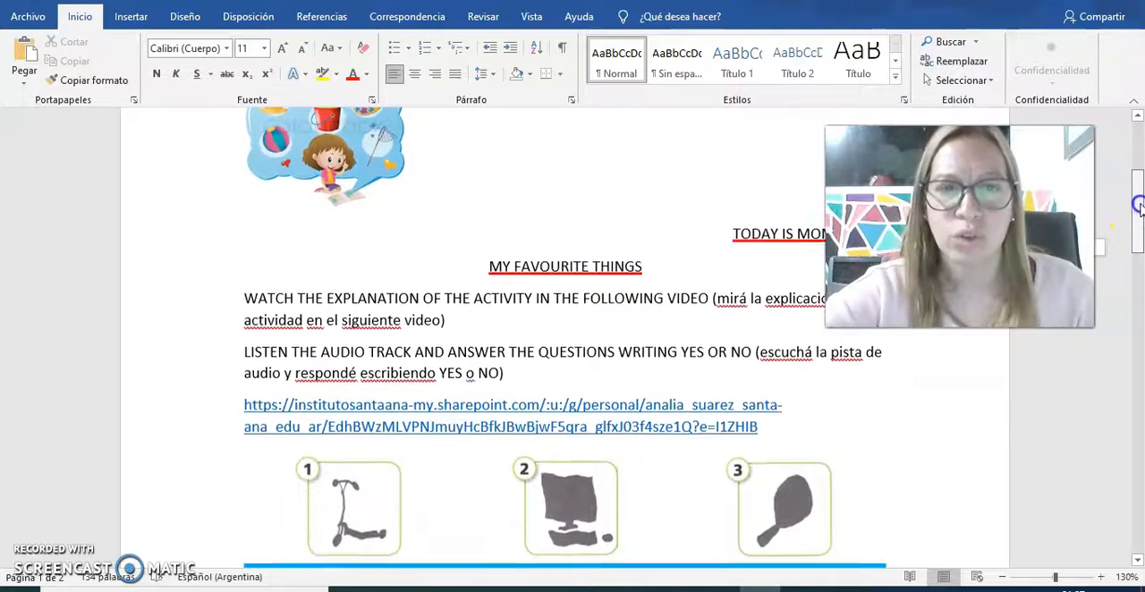
pyautogui.scroll(-3)
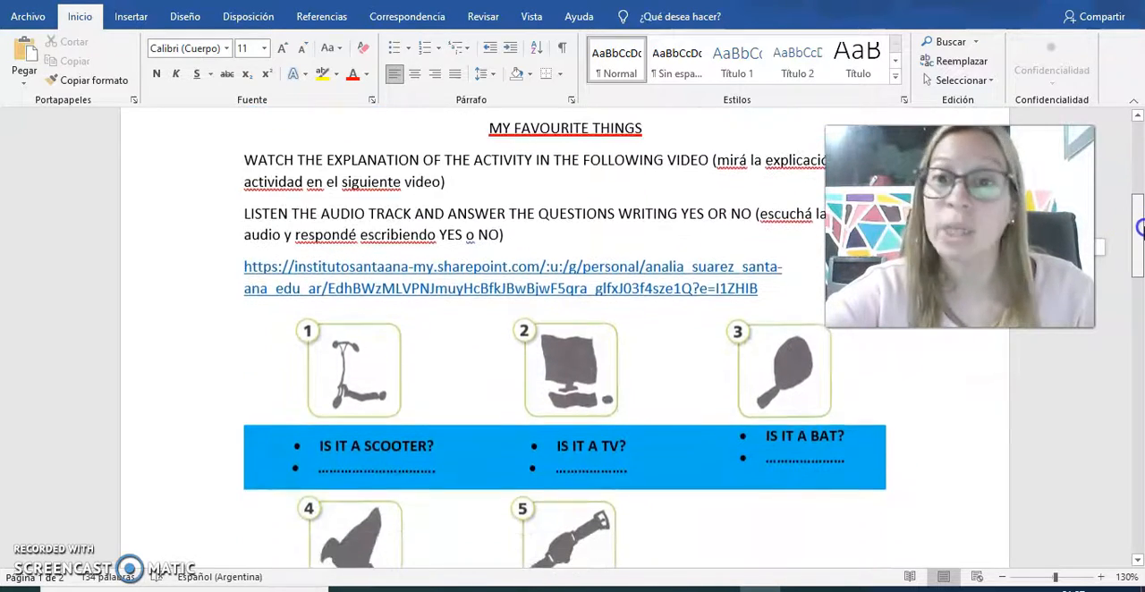
pyautogui.scroll(-3)
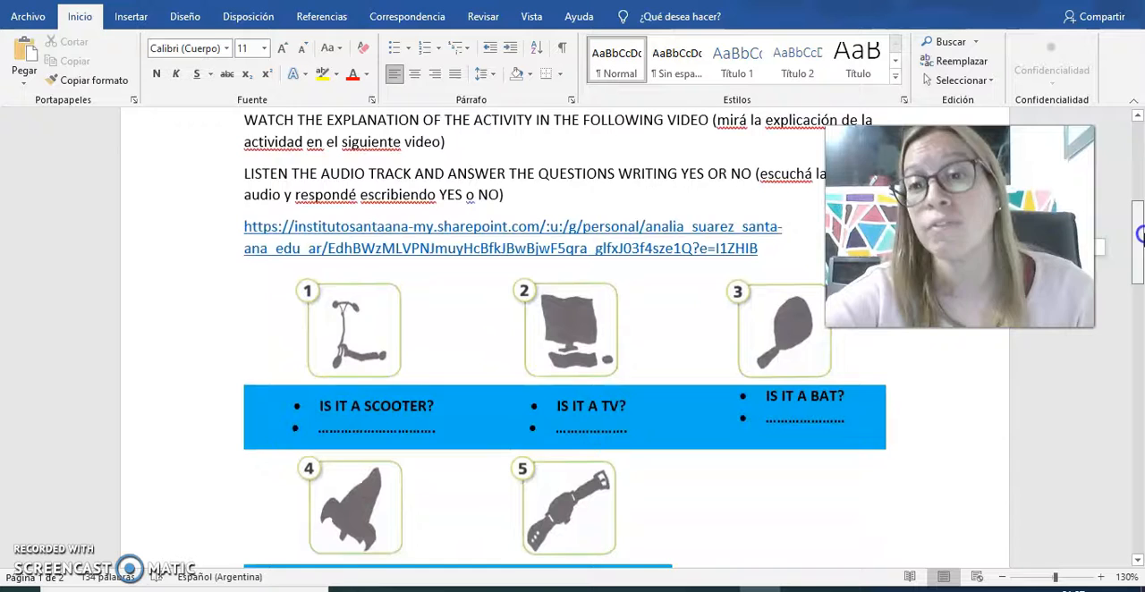
pyautogui.scroll(-3)
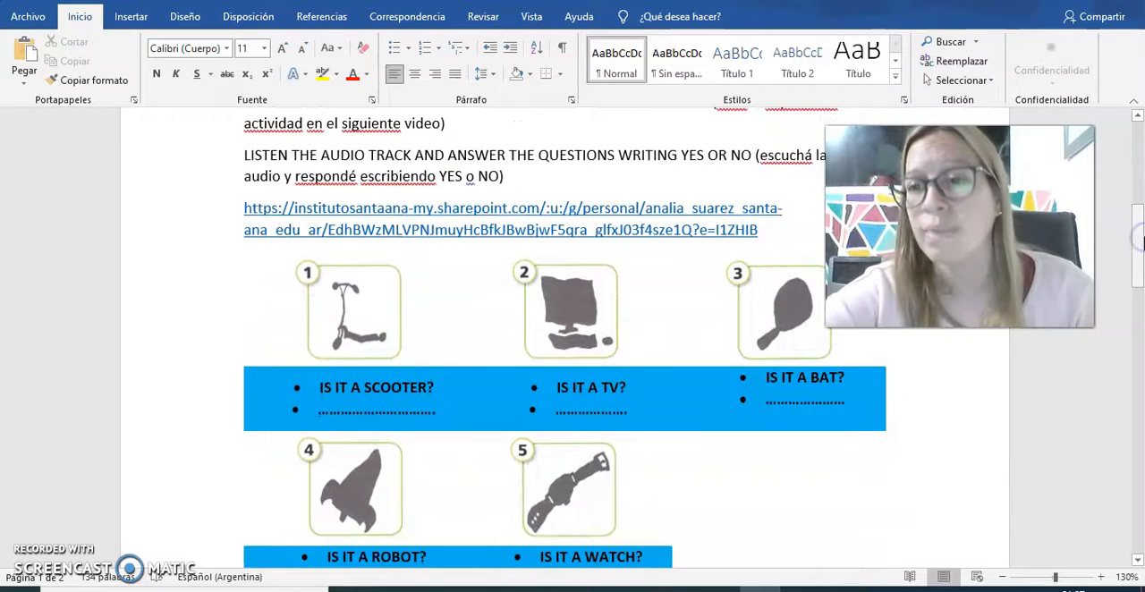
pyautogui.scroll(-3)
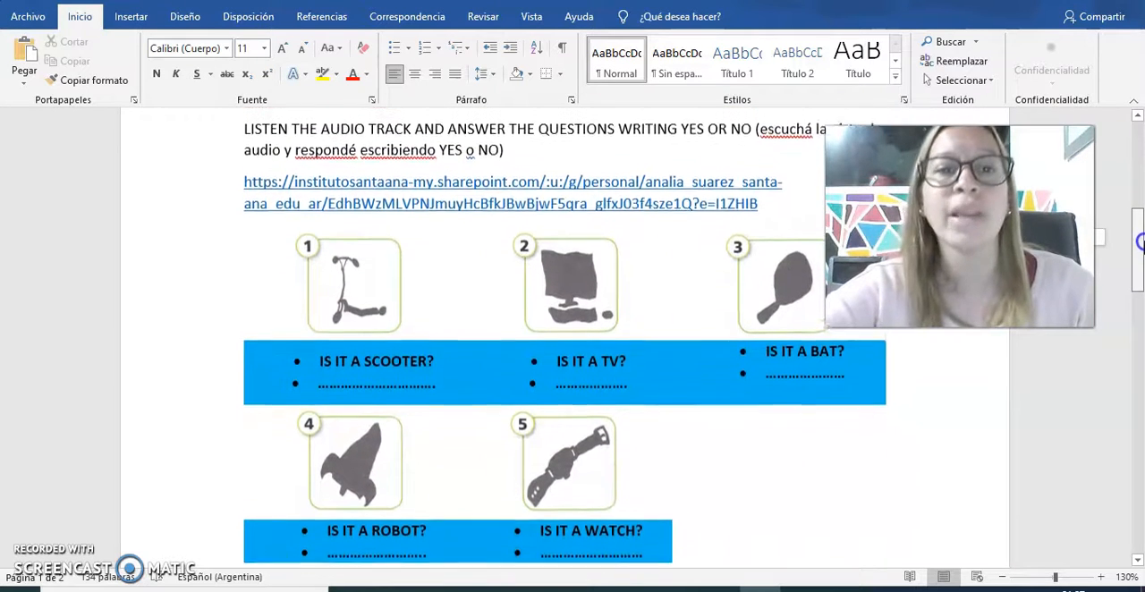
pyautogui.scroll(3)
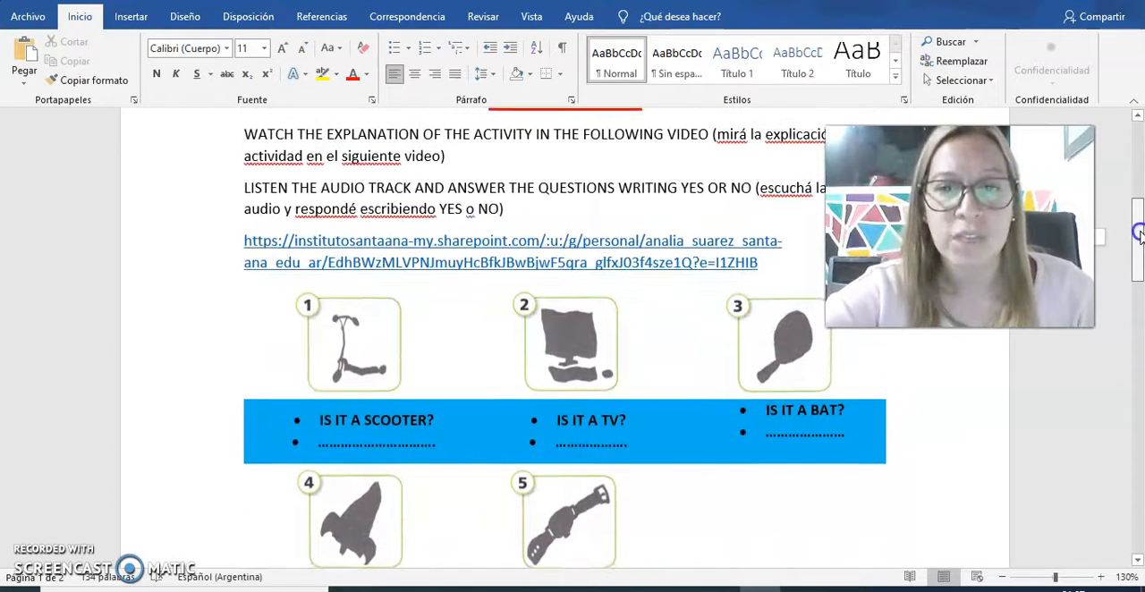
pyautogui.scroll(3)
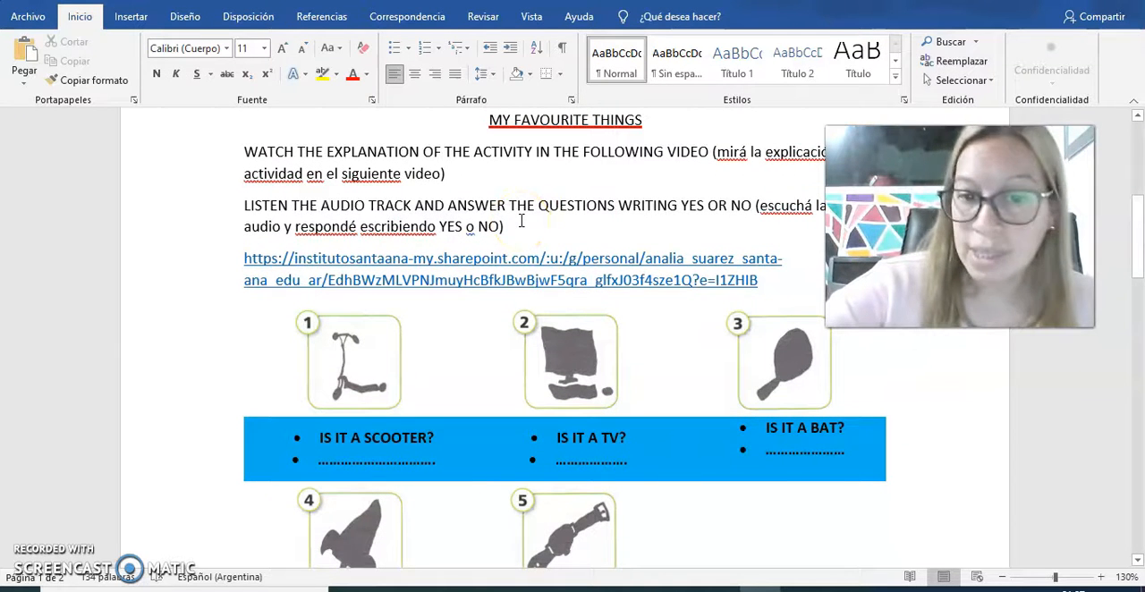
pyautogui.moveTo(423, 420)
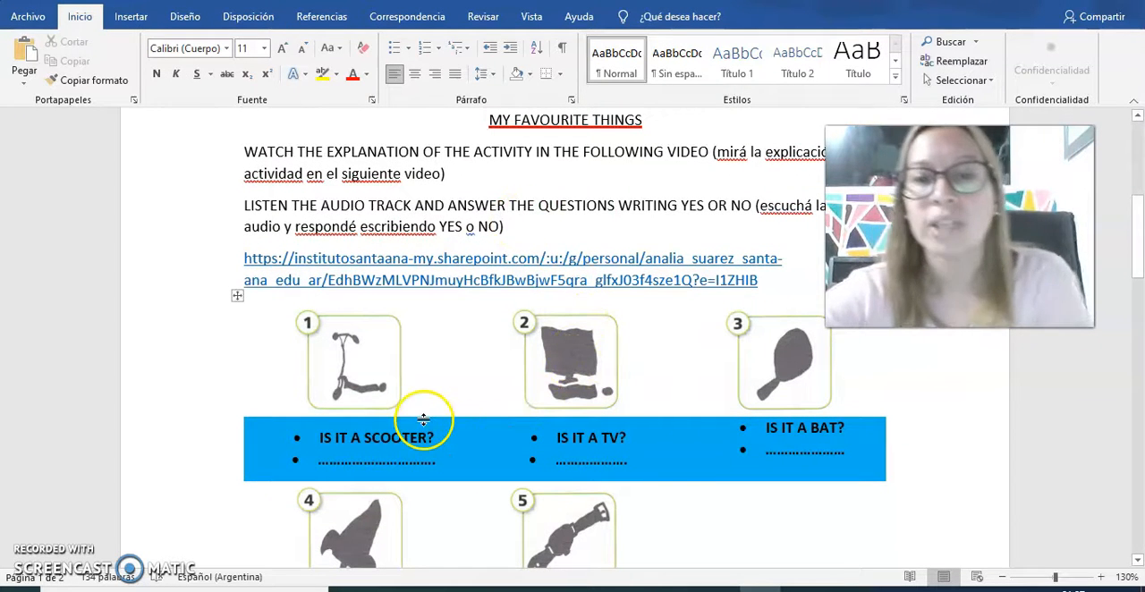
pyautogui.moveTo(313, 483)
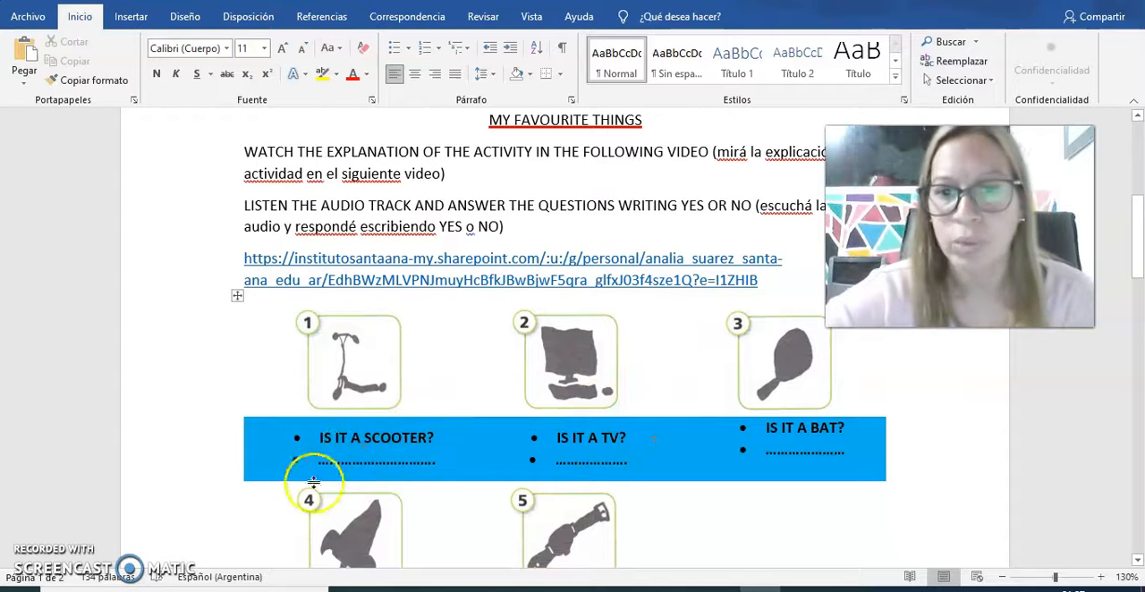
pyautogui.moveTo(593, 385)
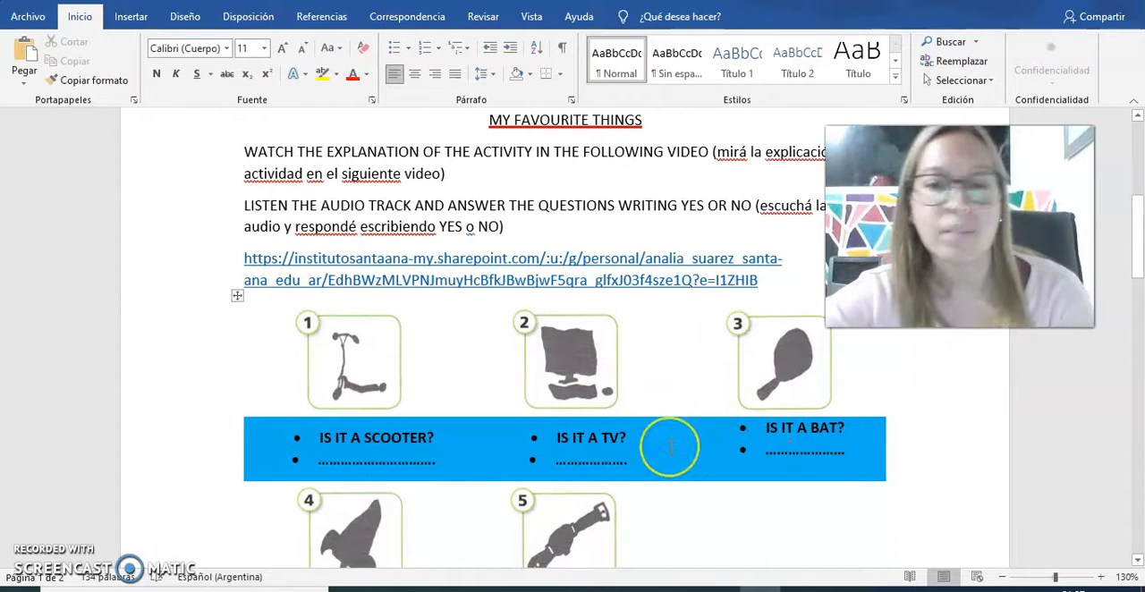
pyautogui.moveTo(374, 492)
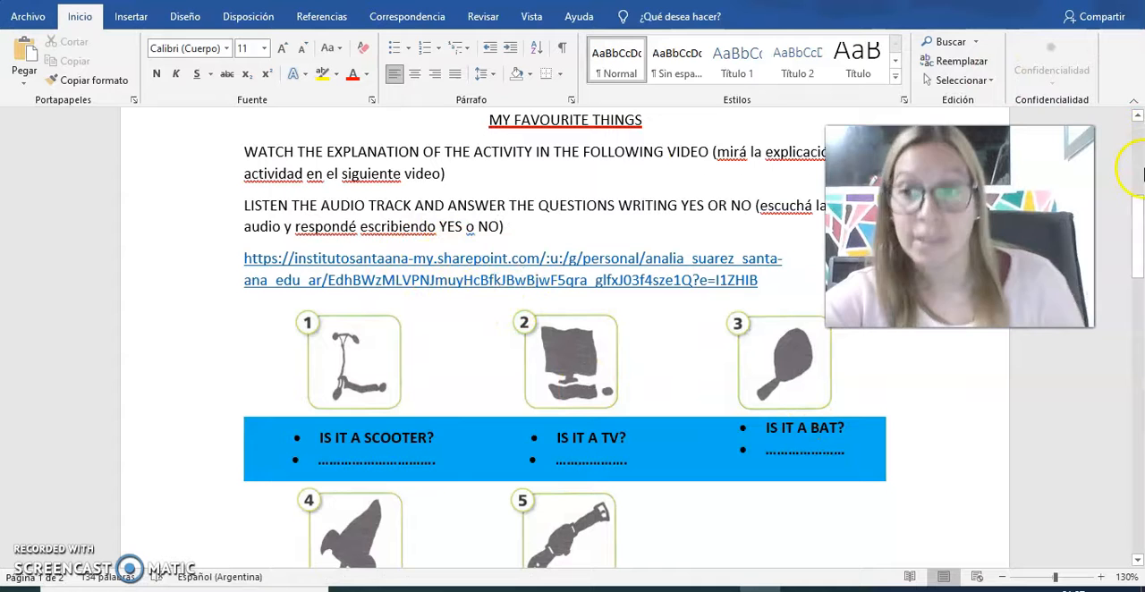
pyautogui.scroll(-3)
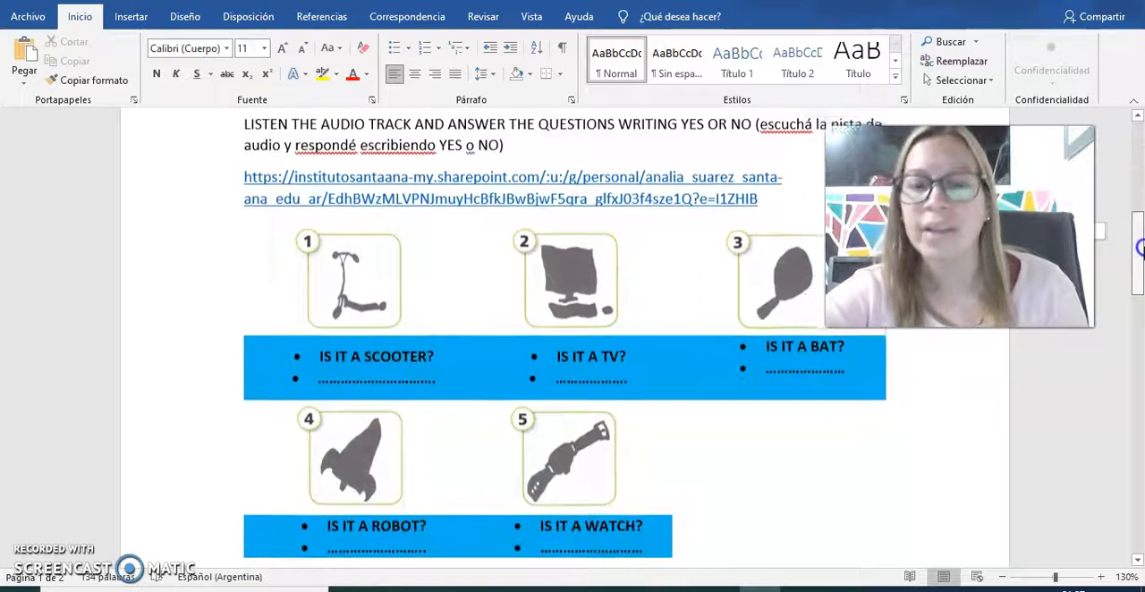
pyautogui.scroll(-3)
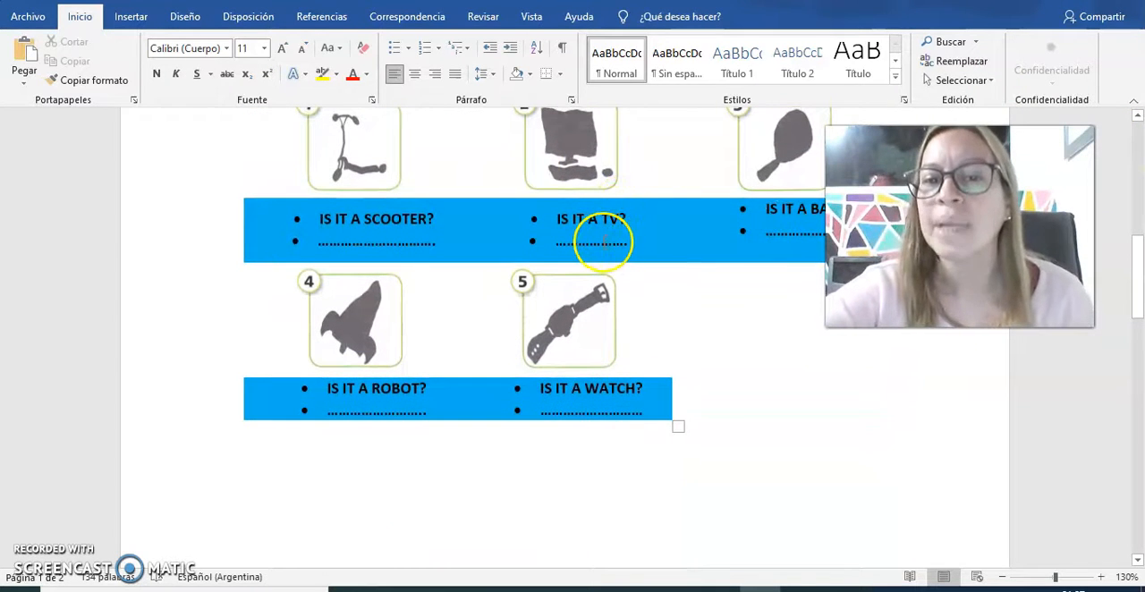
pyautogui.moveTo(515, 440)
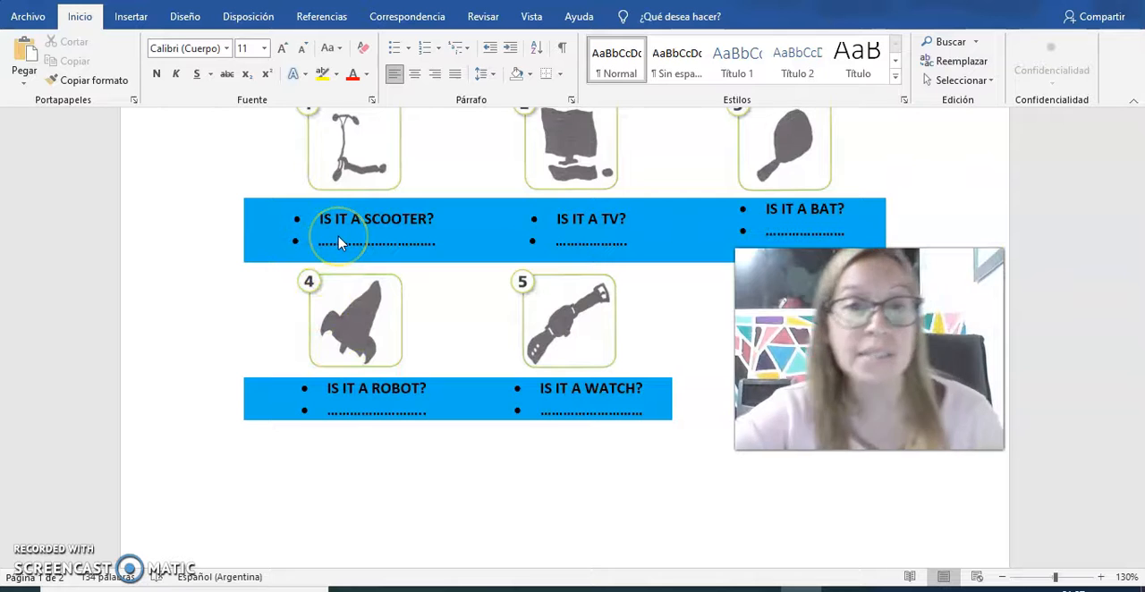
pyautogui.moveTo(1023, 172)
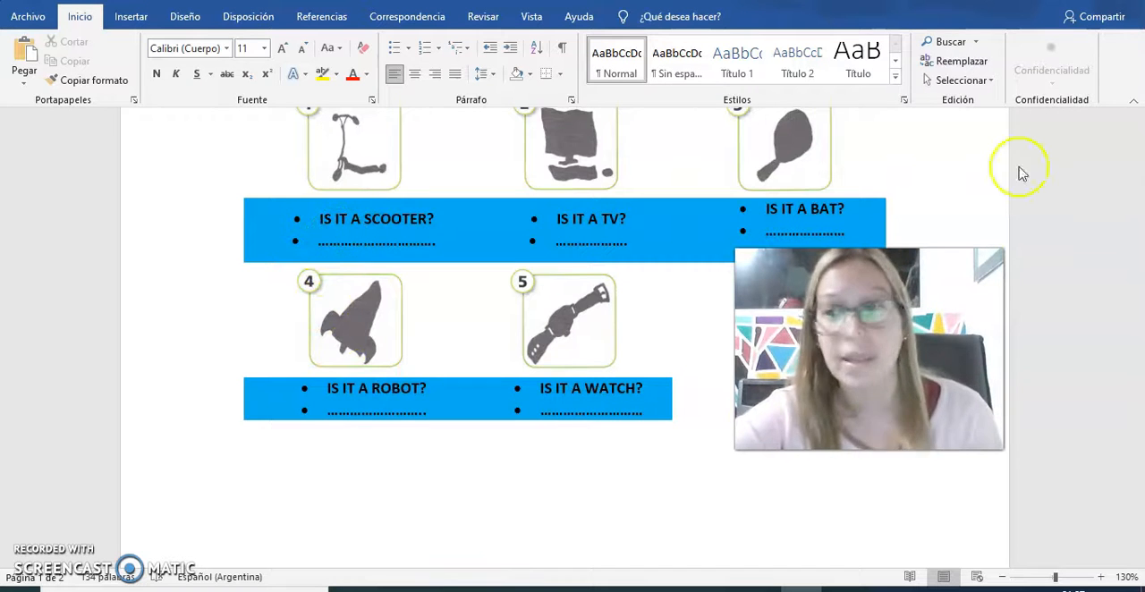
pyautogui.moveTo(1136, 286)
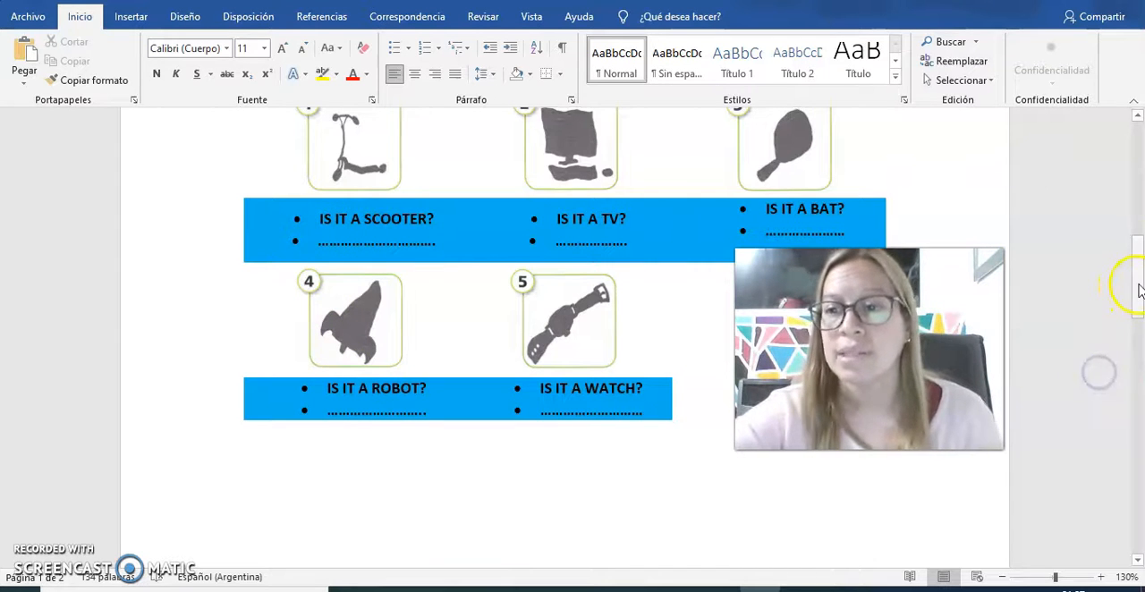
pyautogui.scroll(-3)
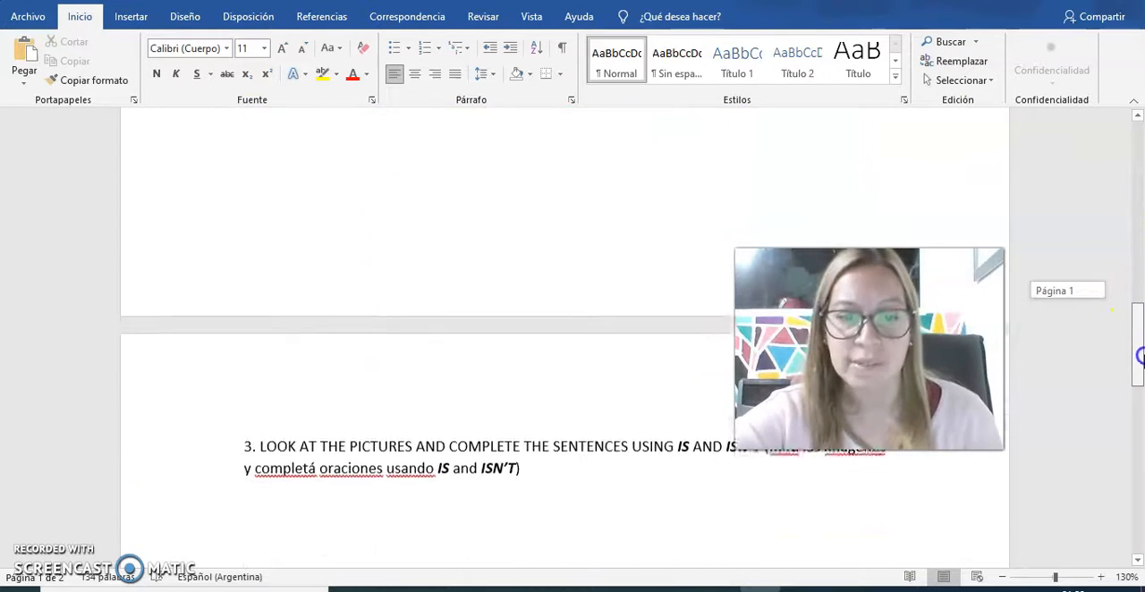
pyautogui.scroll(-3)
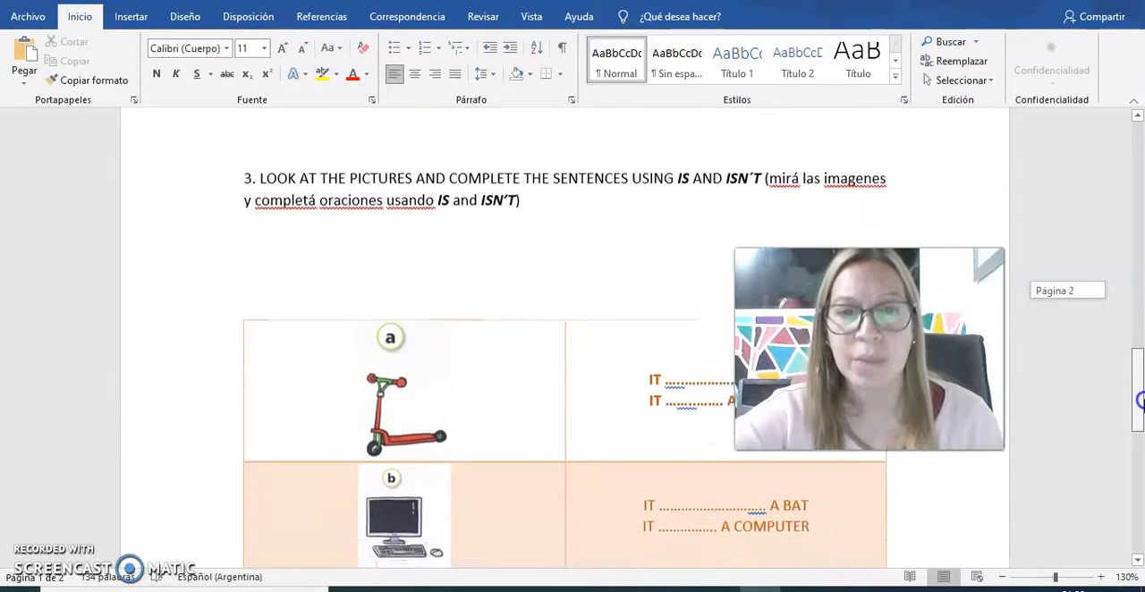
pyautogui.scroll(3)
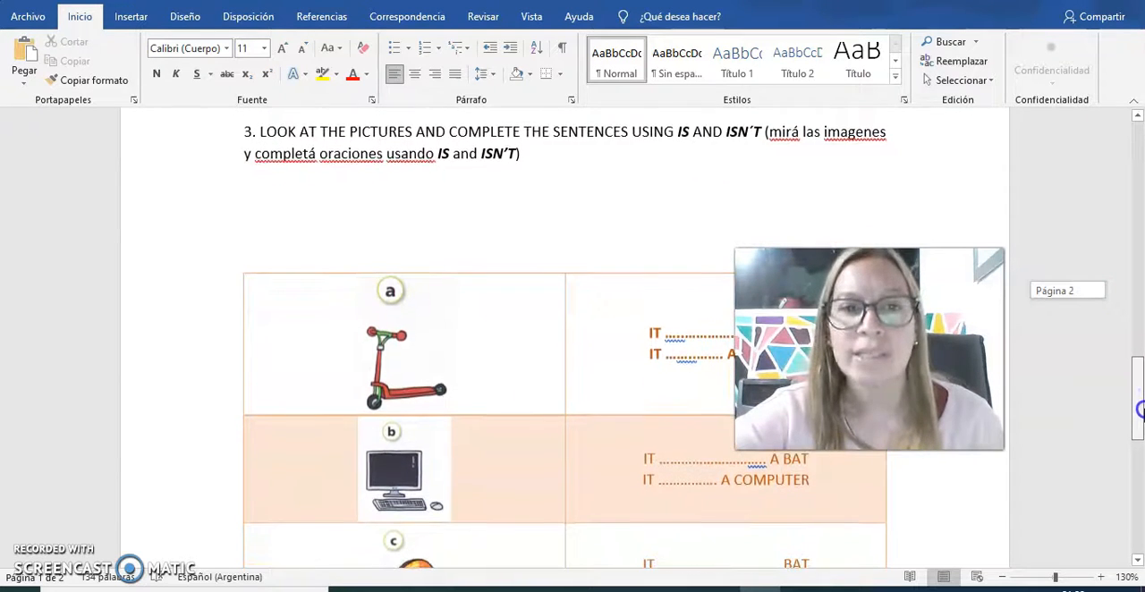
pyautogui.scroll(3)
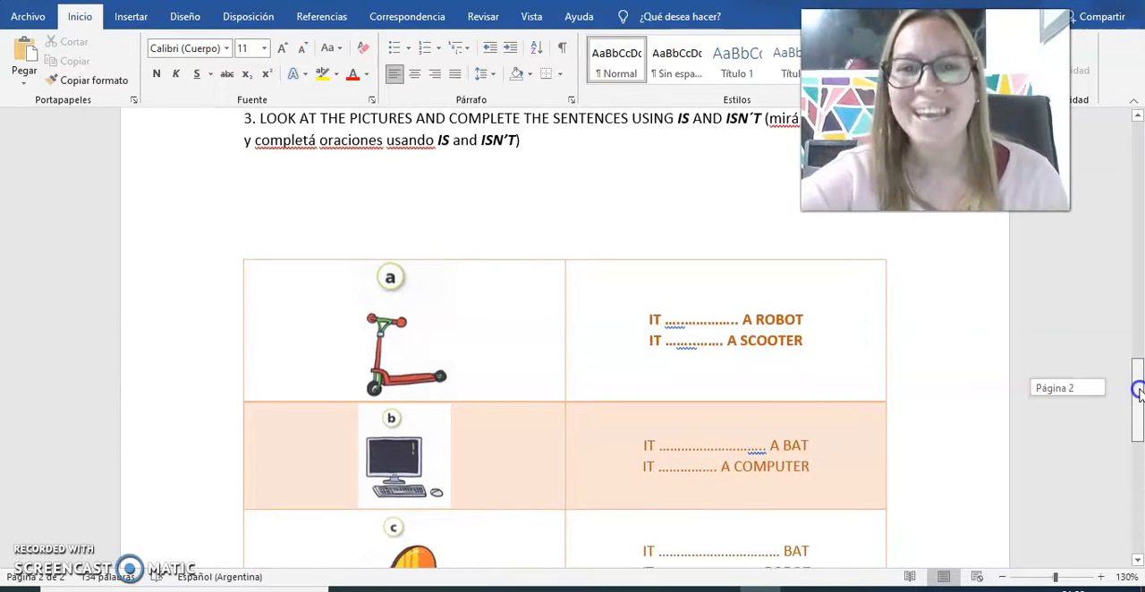
pyautogui.scroll(-3)
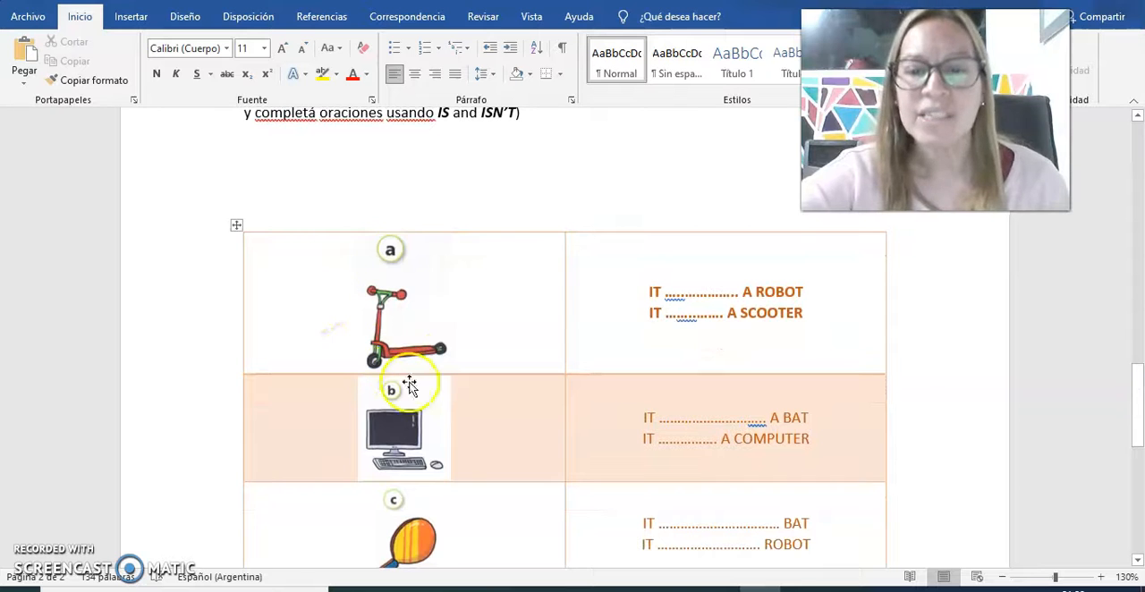
pyautogui.moveTo(279, 309)
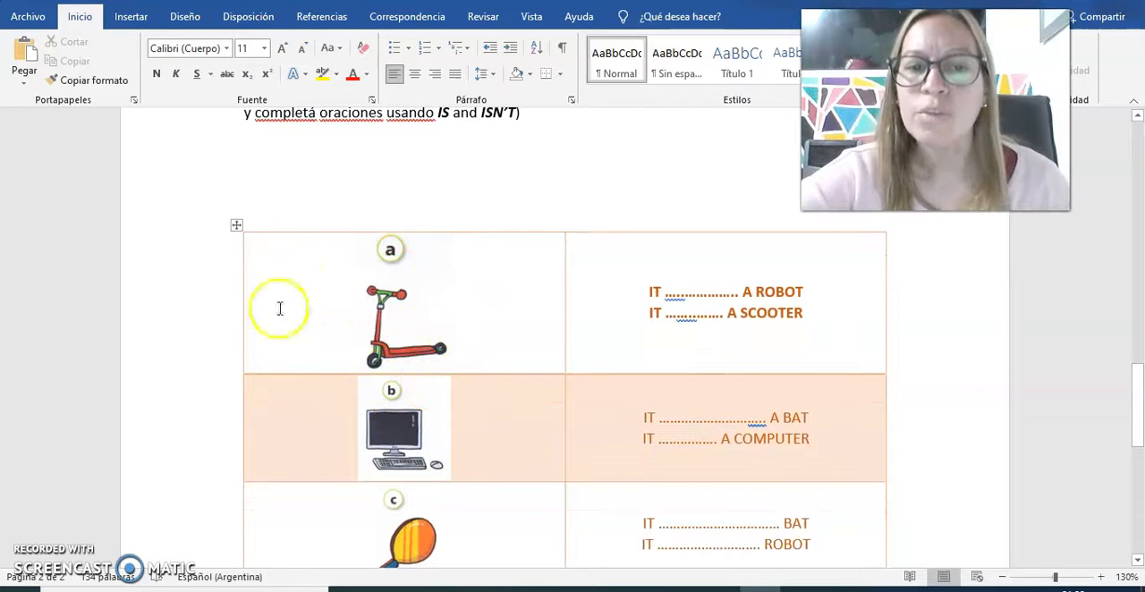
pyautogui.moveTo(411, 310)
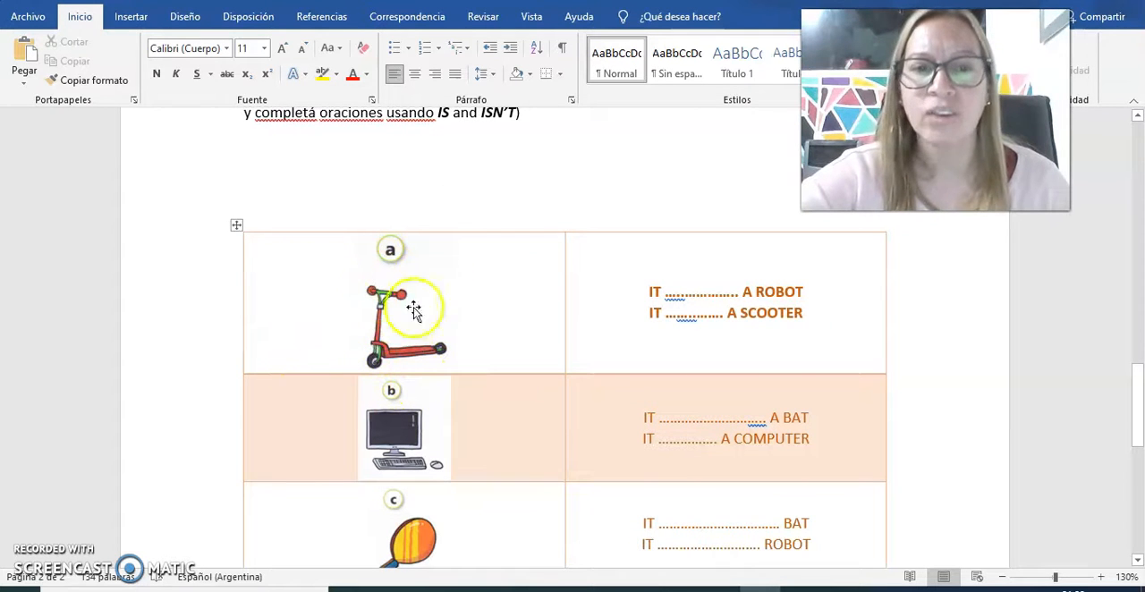
pyautogui.moveTo(288, 375)
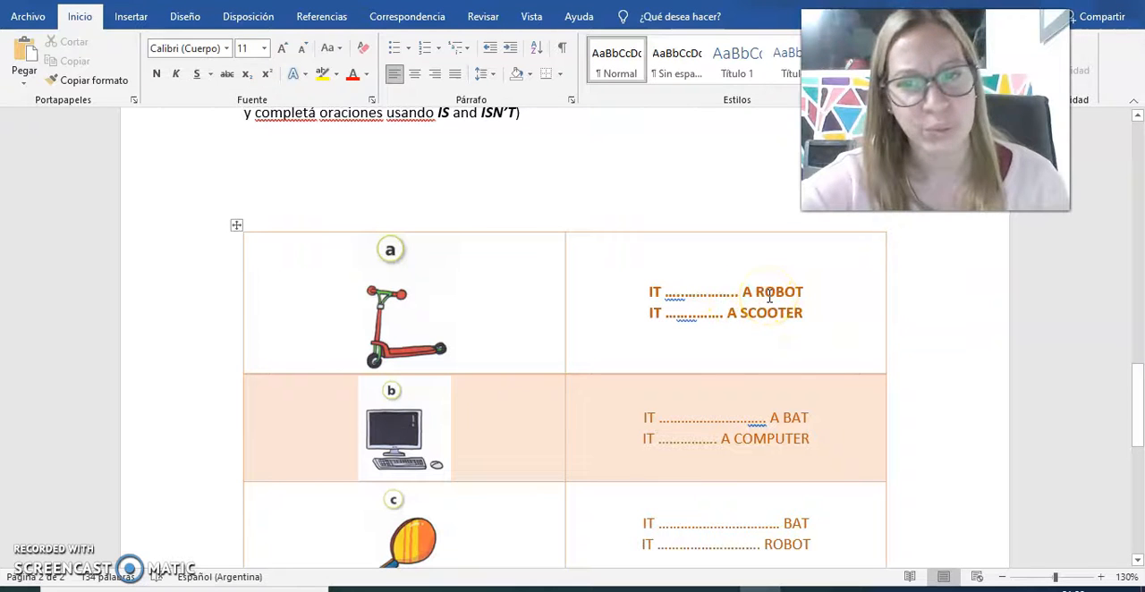
pyautogui.moveTo(461, 408)
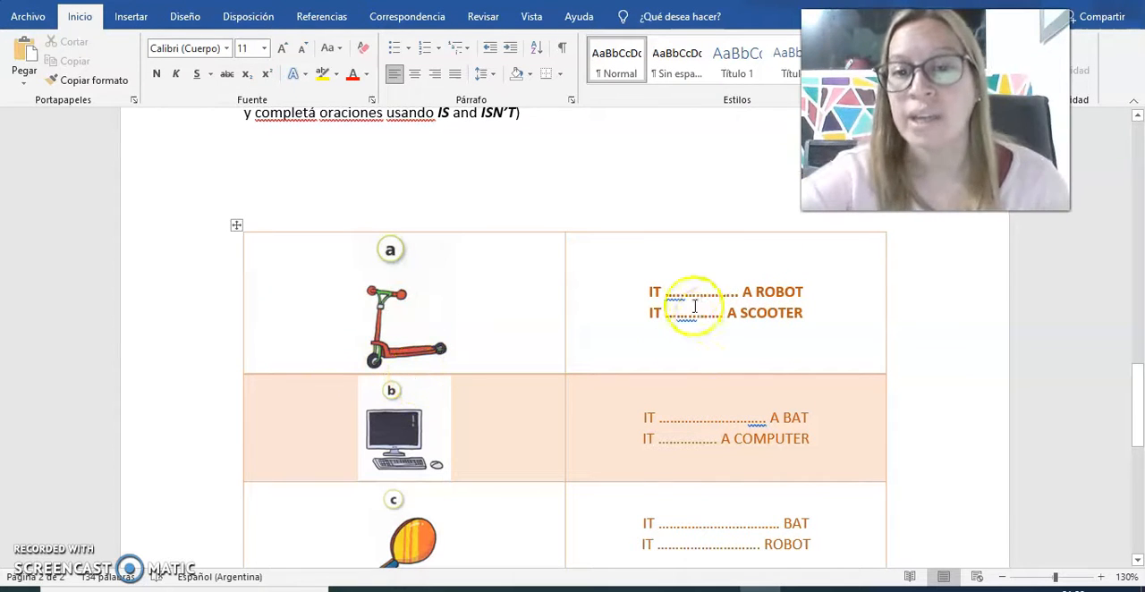
# Step: Fill the scooter row blanks with ISN'T (robot) and IS (scooter)
pyautogui.click(694, 292)
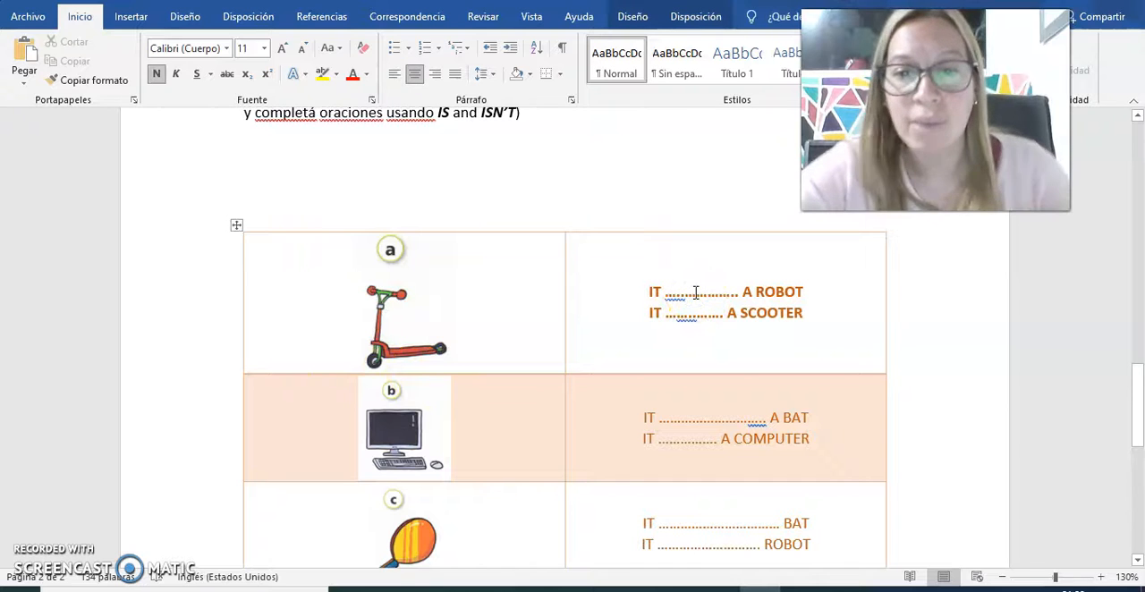
pyautogui.write("ISN'T")
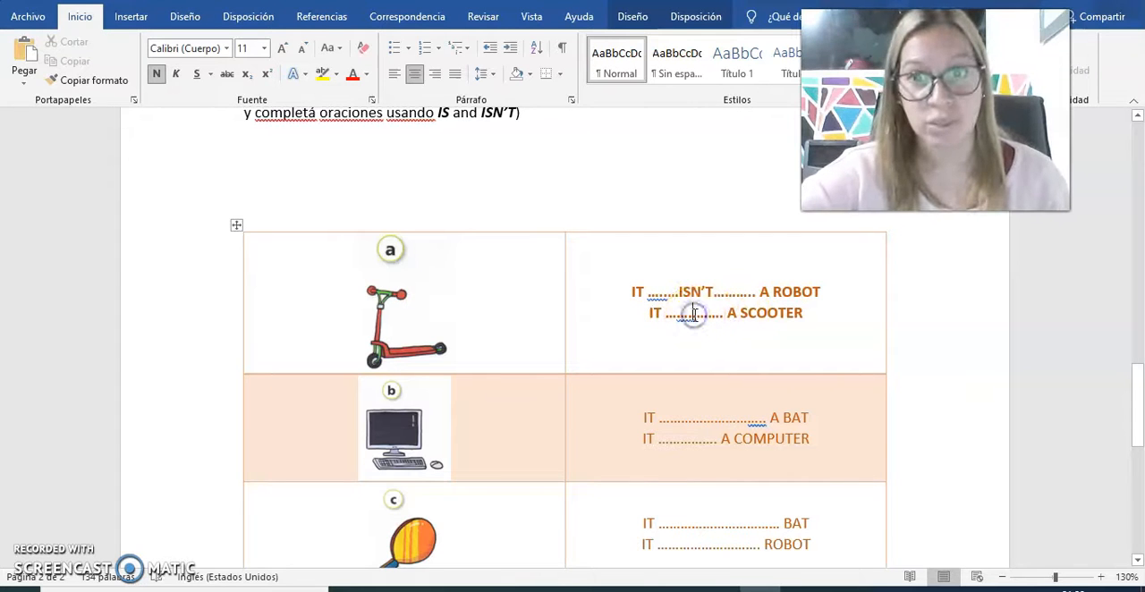
pyautogui.write('IS')
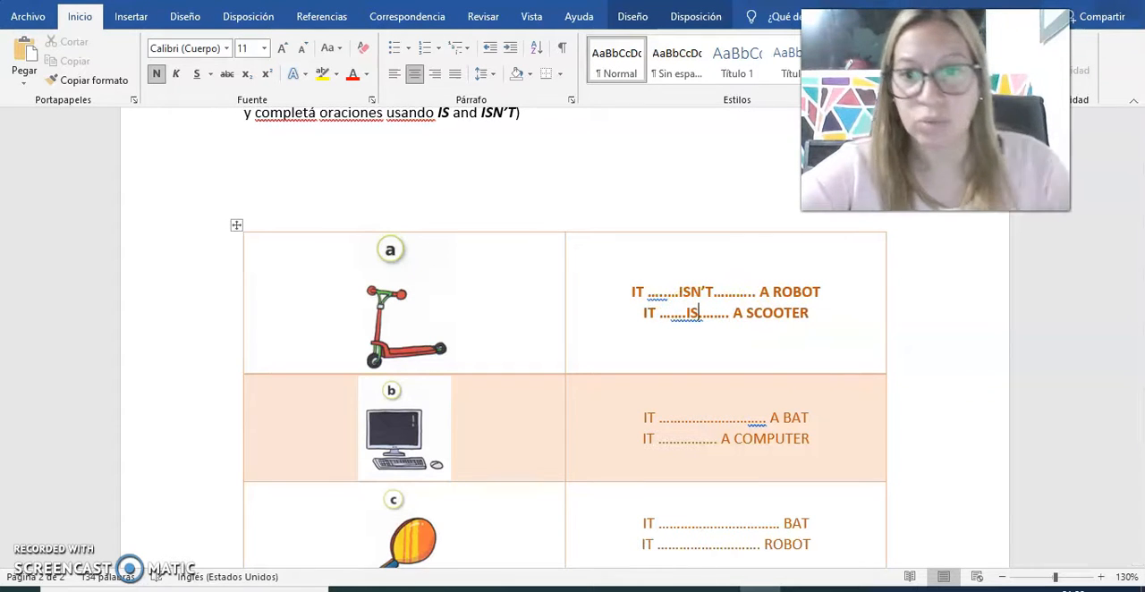
pyautogui.click(726, 347)
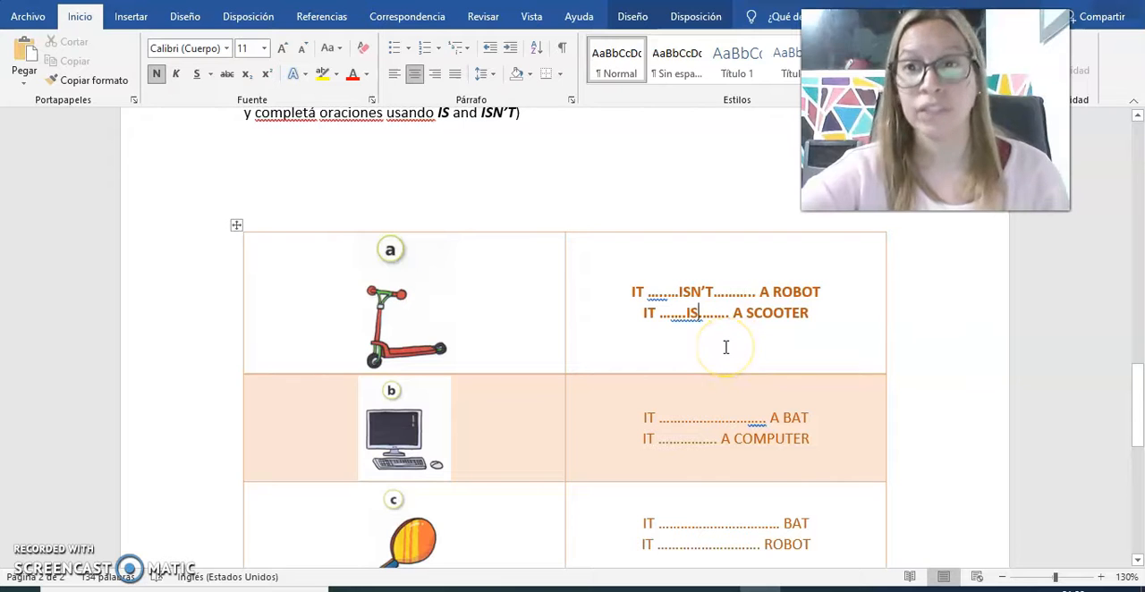
pyautogui.moveTo(1123, 304)
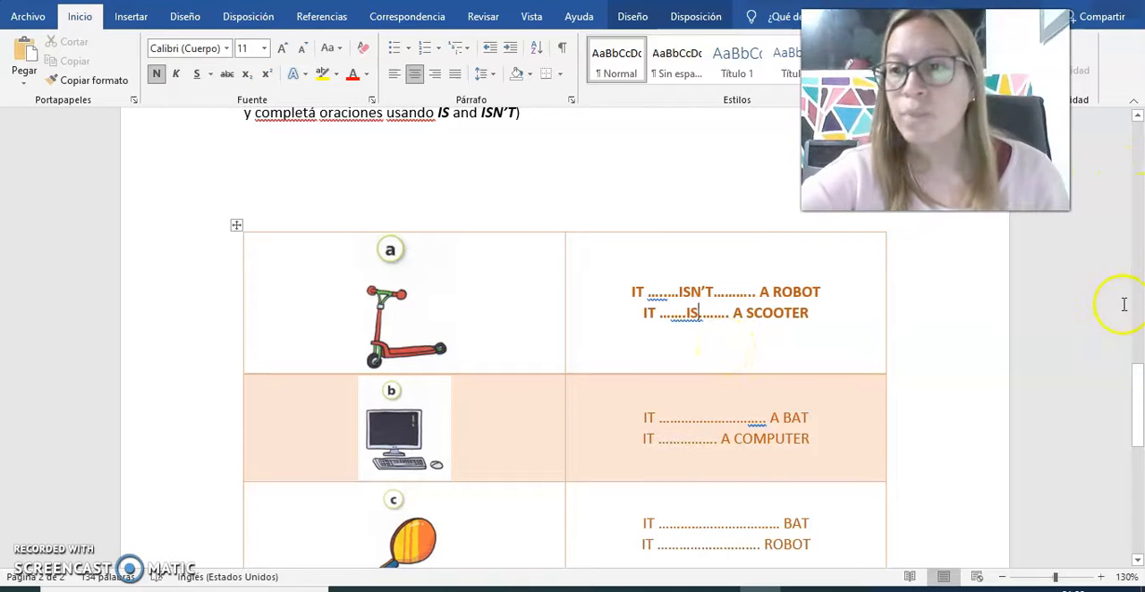
pyautogui.scroll(-3)
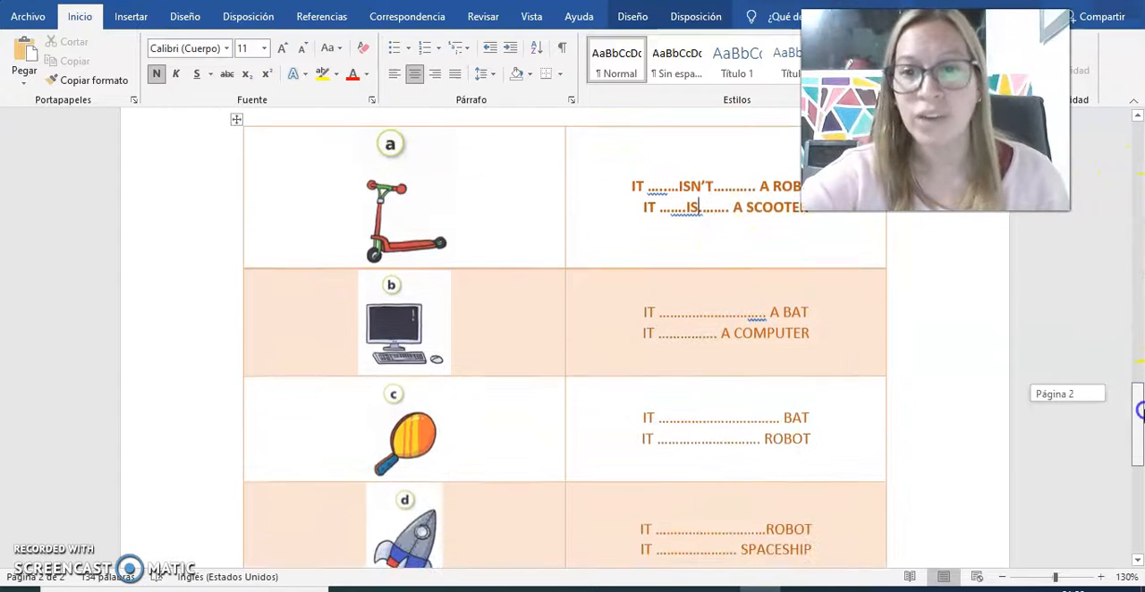
pyautogui.scroll(-3)
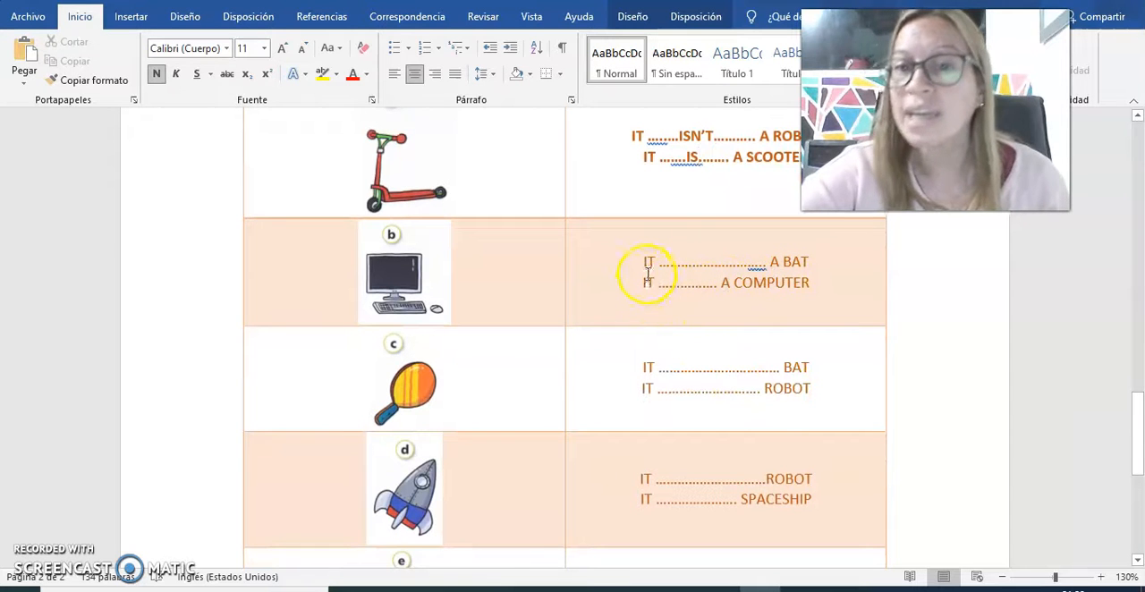
pyautogui.moveTo(803, 260)
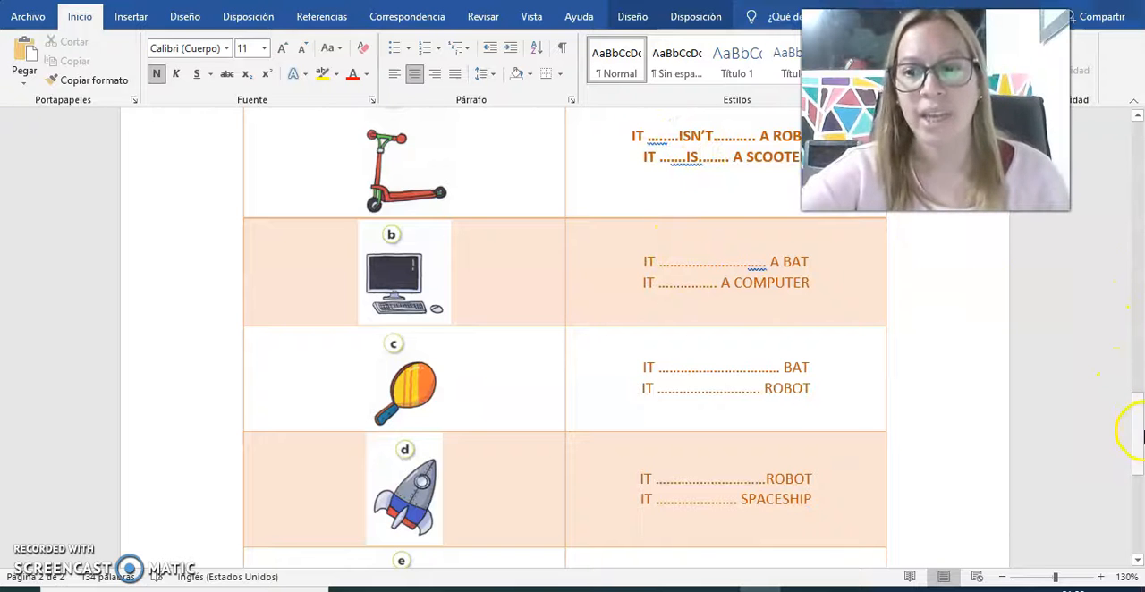
pyautogui.scroll(-3)
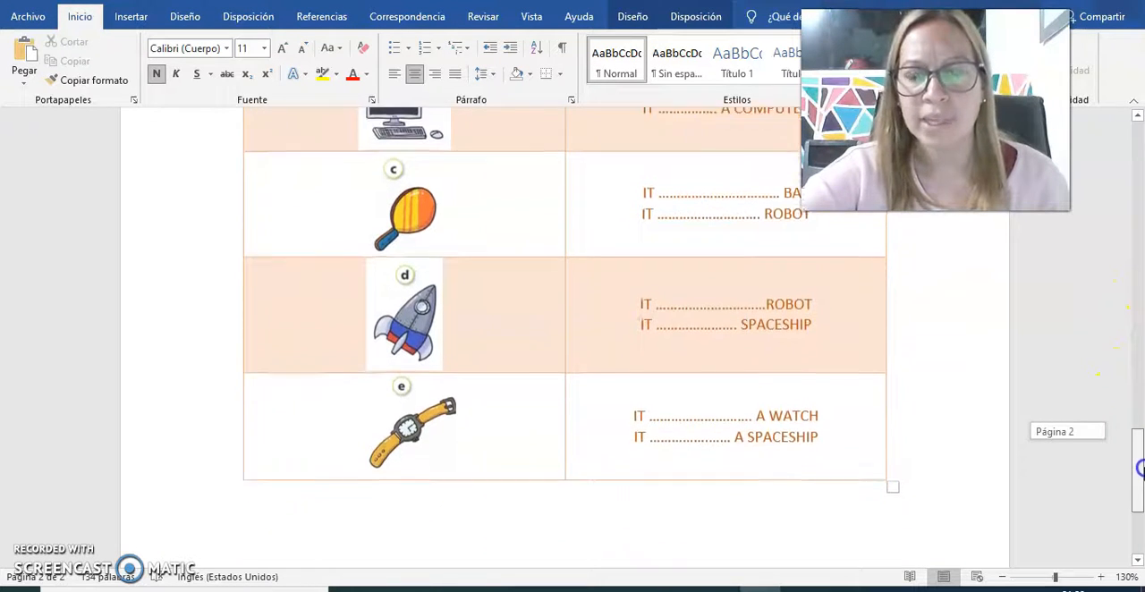
pyautogui.scroll(-3)
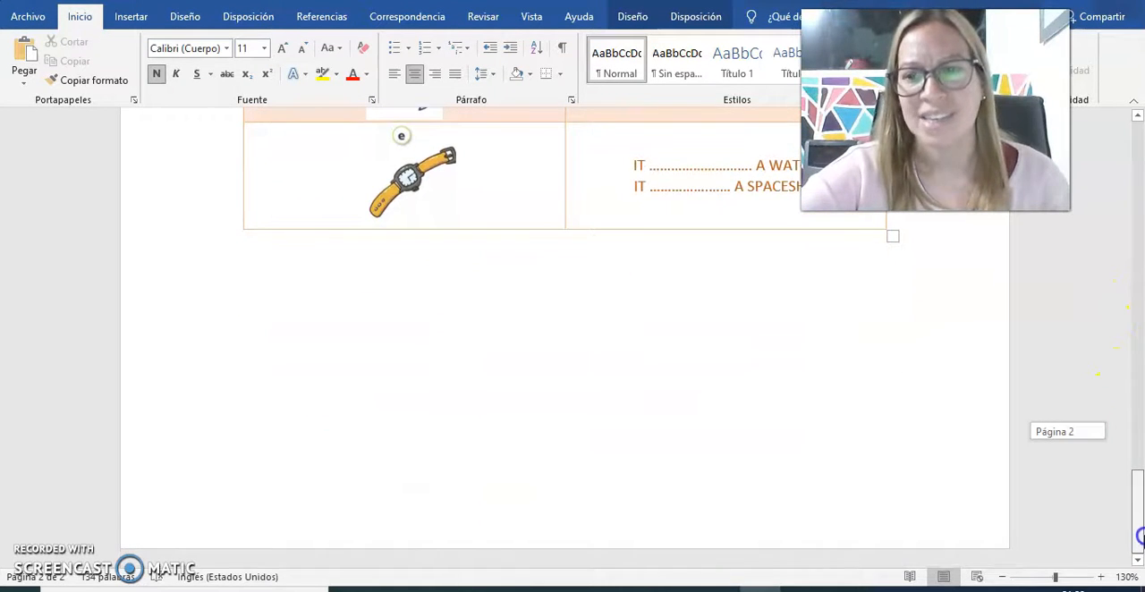